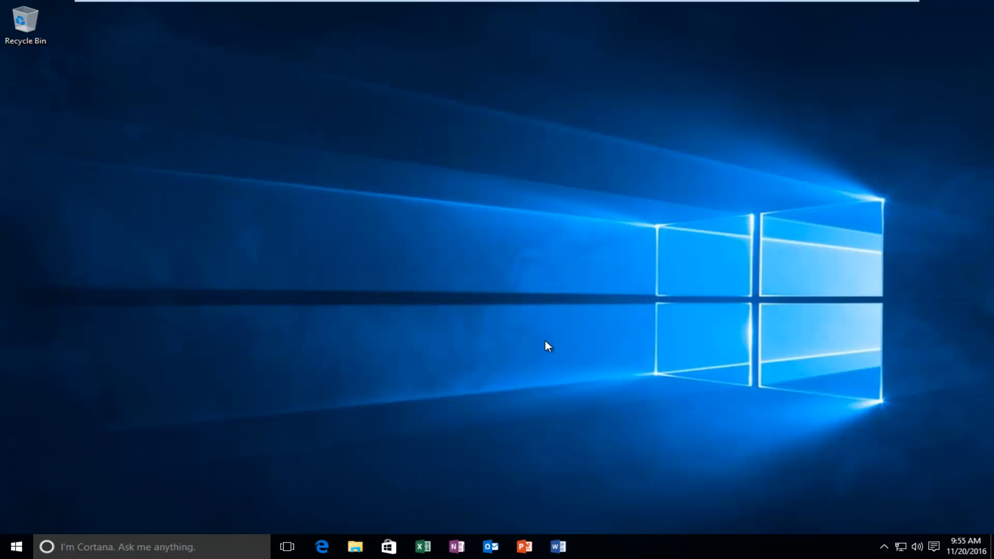
{"action": "mouse_move", "coordinate": [390, 451]}
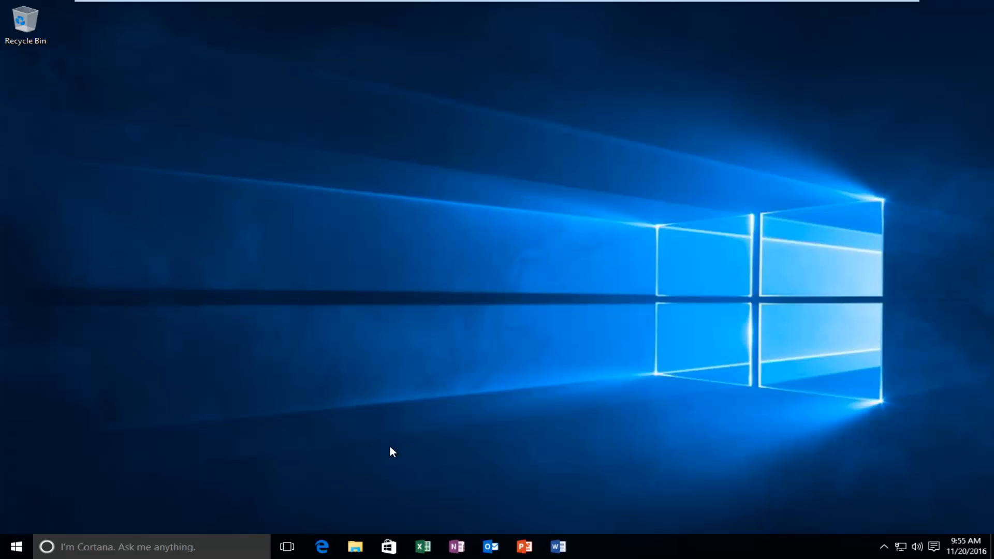
{"action": "mouse_move", "coordinate": [322, 546]}
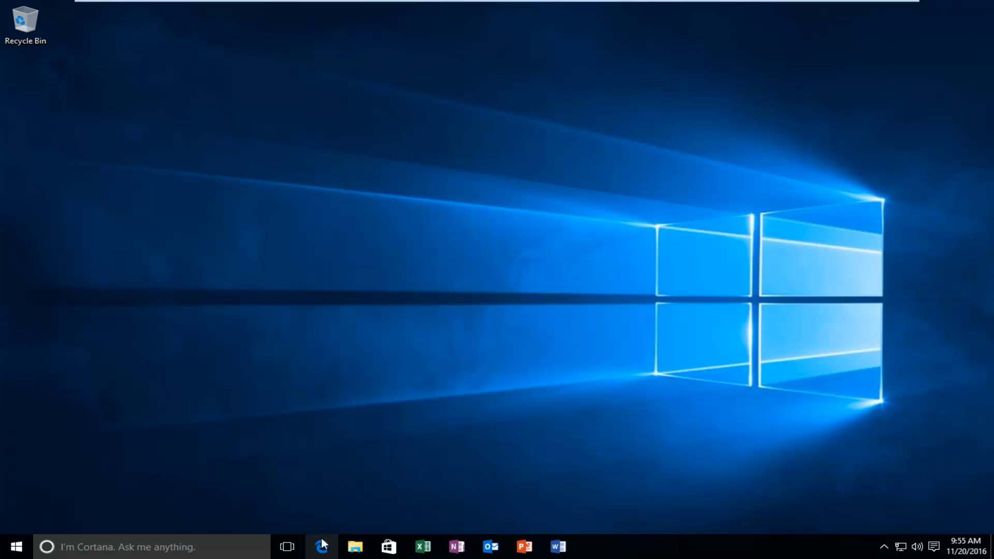
Launch Microsoft Edge and run a Google search for 'directx'
{"action": "left_click", "coordinate": [322, 547]}
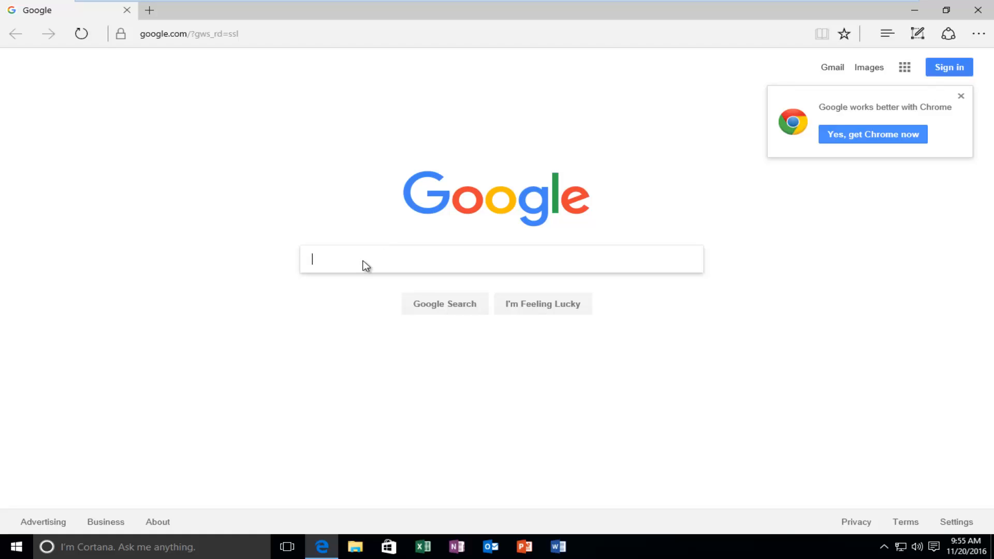
{"action": "type", "text": "directx"}
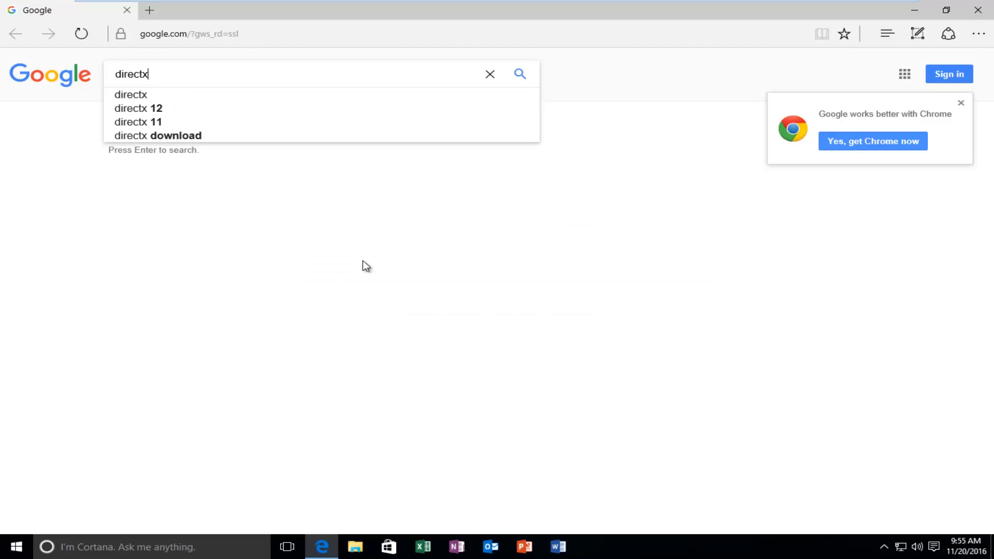
{"action": "key", "text": "Return"}
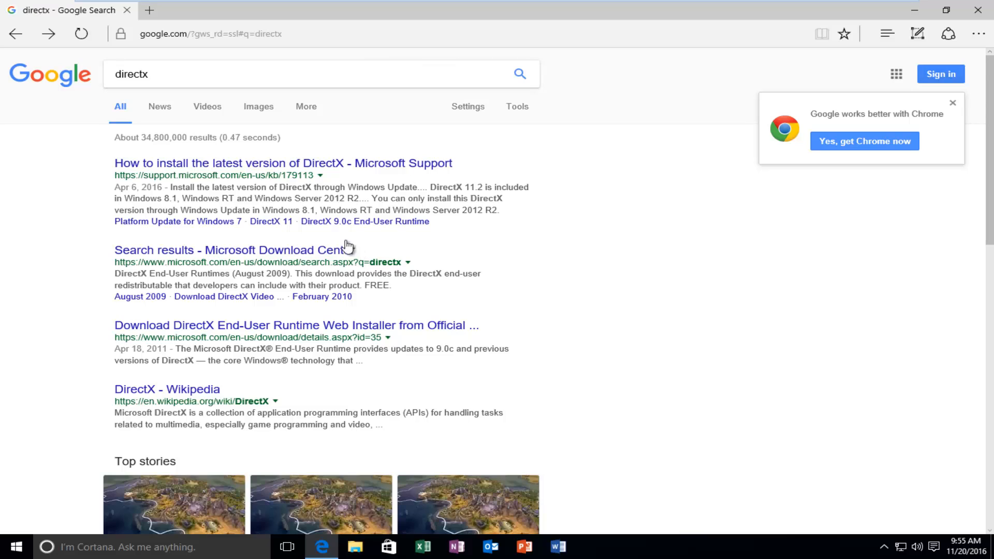
{"action": "mouse_move", "coordinate": [125, 361]}
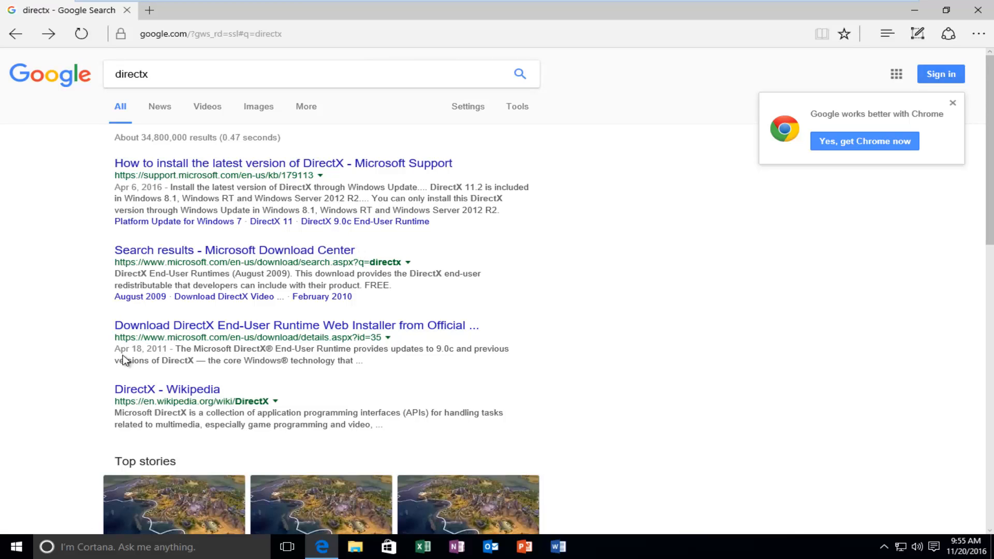
{"action": "mouse_move", "coordinate": [133, 330]}
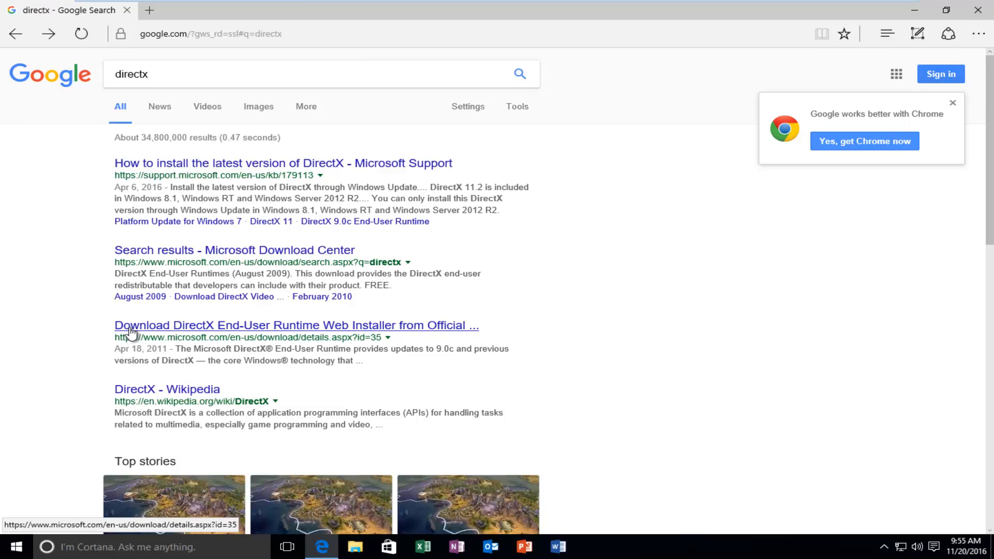
{"action": "mouse_move", "coordinate": [235, 332]}
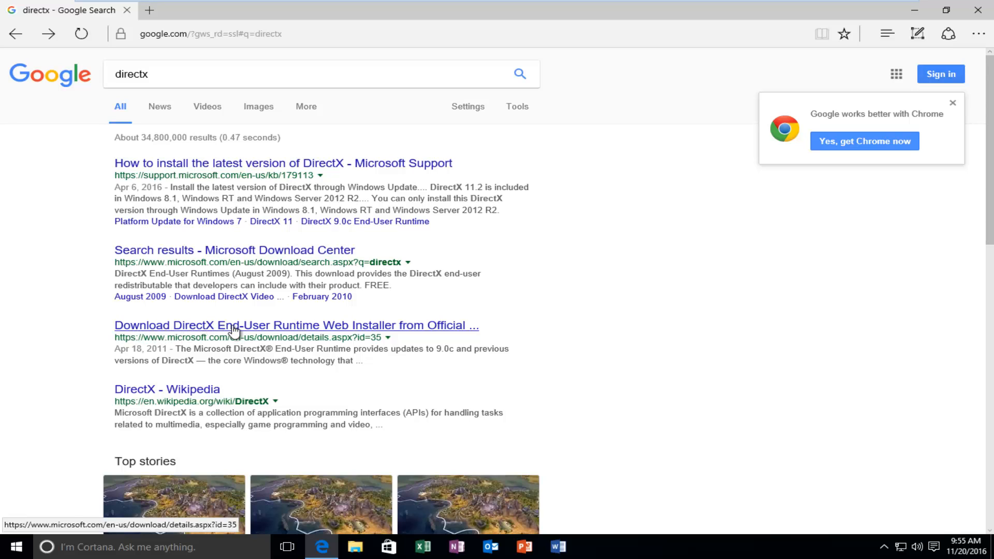
{"action": "mouse_move", "coordinate": [133, 334]}
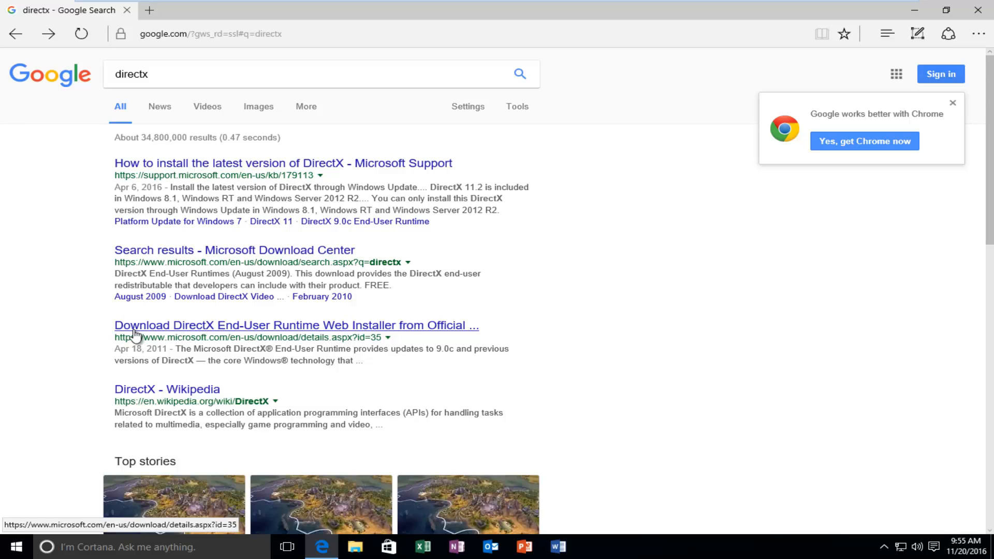
{"action": "mouse_move", "coordinate": [113, 354]}
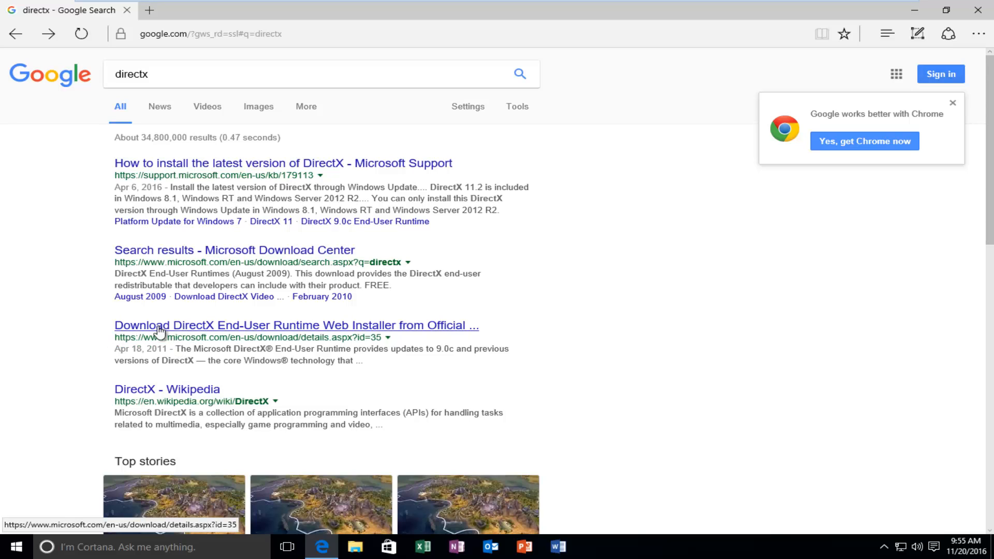
{"action": "mouse_move", "coordinate": [176, 341]}
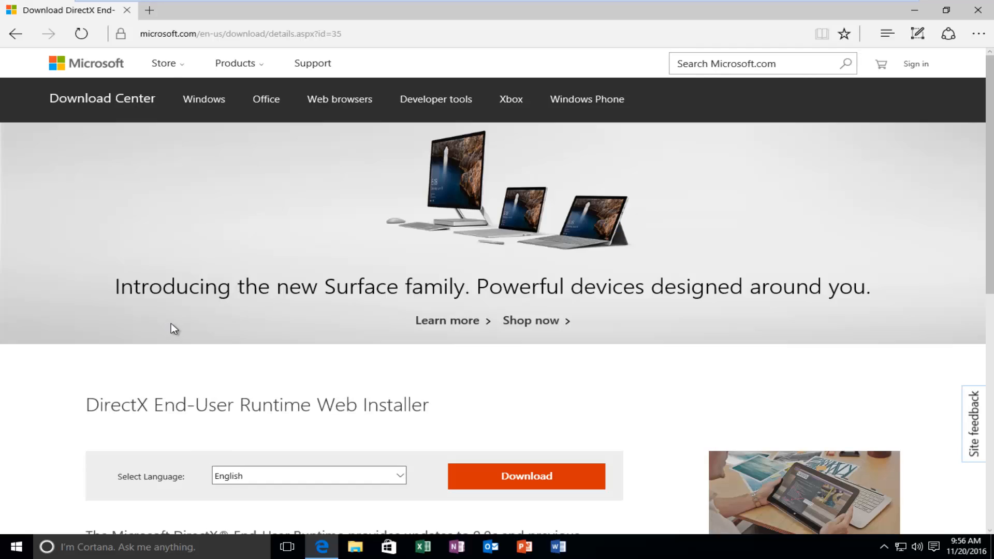
Scroll the DirectX End-User Runtime Web Installer page and confirm English is selected
{"action": "scroll", "scroll_direction": "down", "scroll_amount": 3}
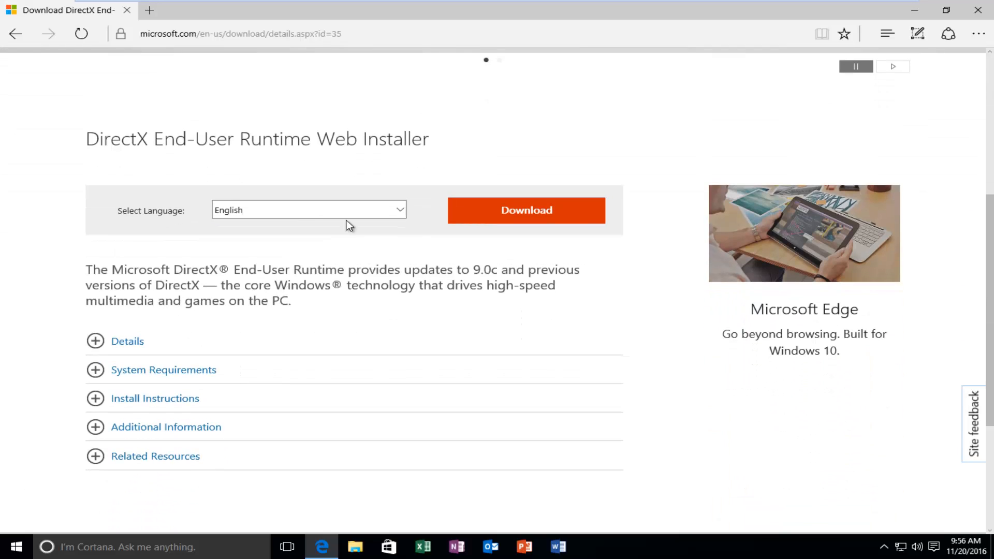
{"action": "left_click", "coordinate": [308, 210]}
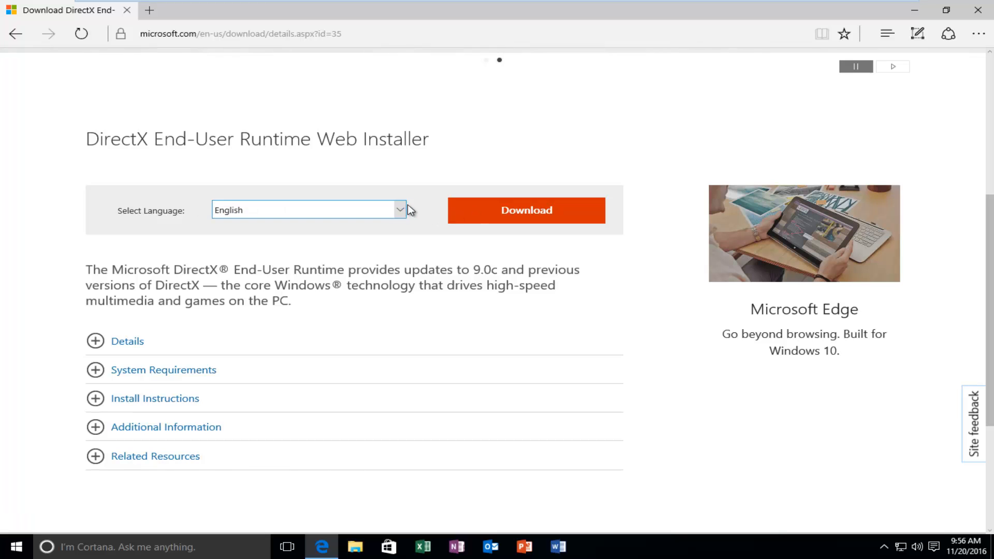
{"action": "mouse_move", "coordinate": [526, 209]}
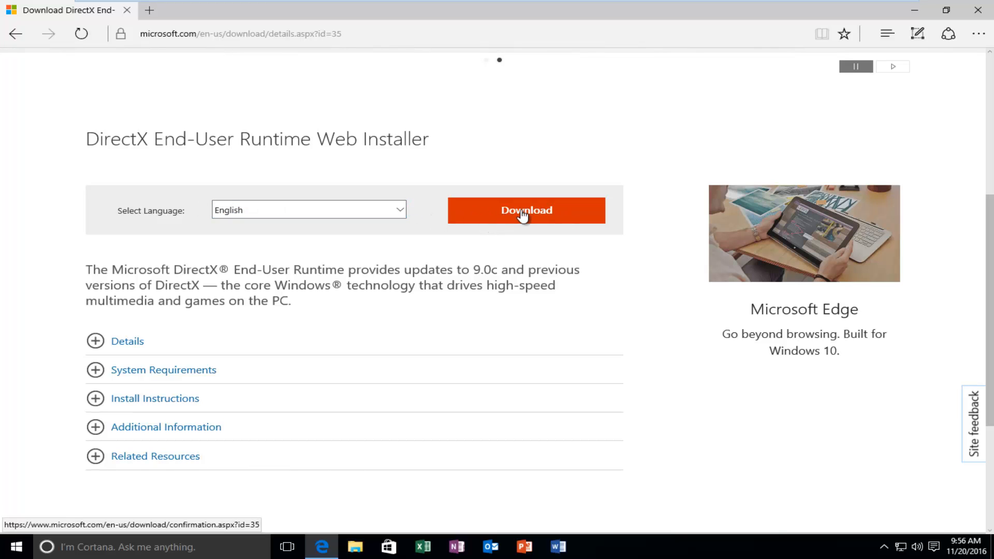
Download the DirectX web installer, declining the MSN homepage and Bing extras
{"action": "left_click", "coordinate": [526, 209]}
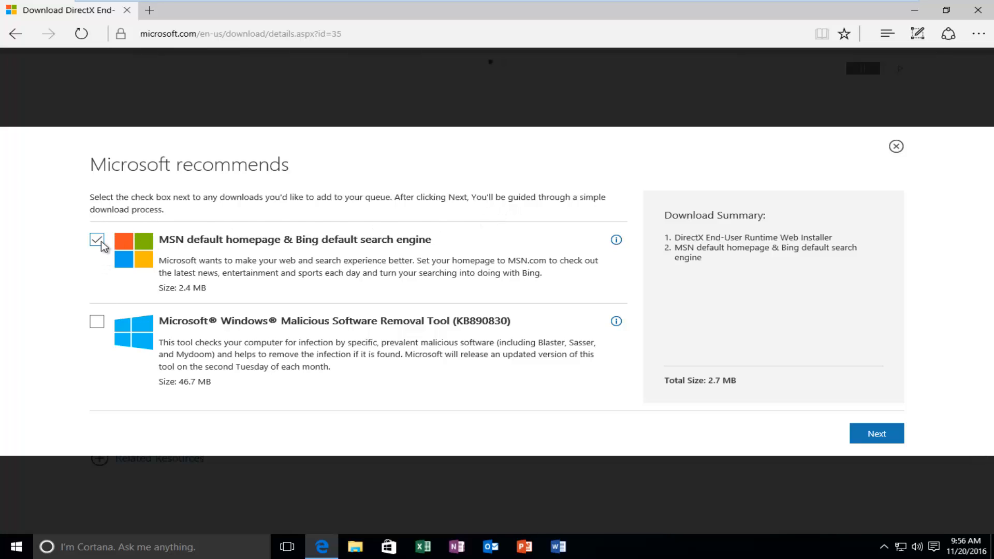
{"action": "left_click", "coordinate": [97, 239]}
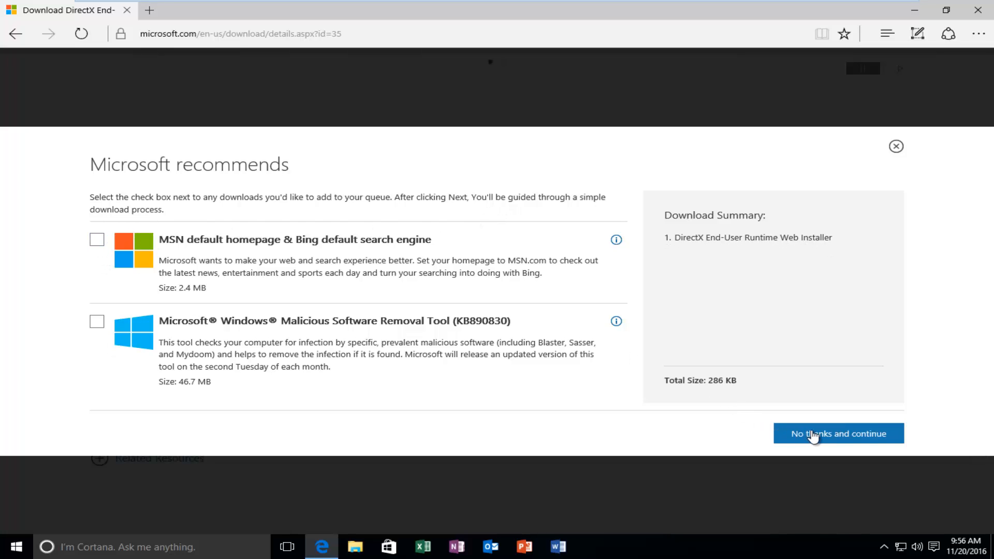
{"action": "left_click", "coordinate": [838, 434]}
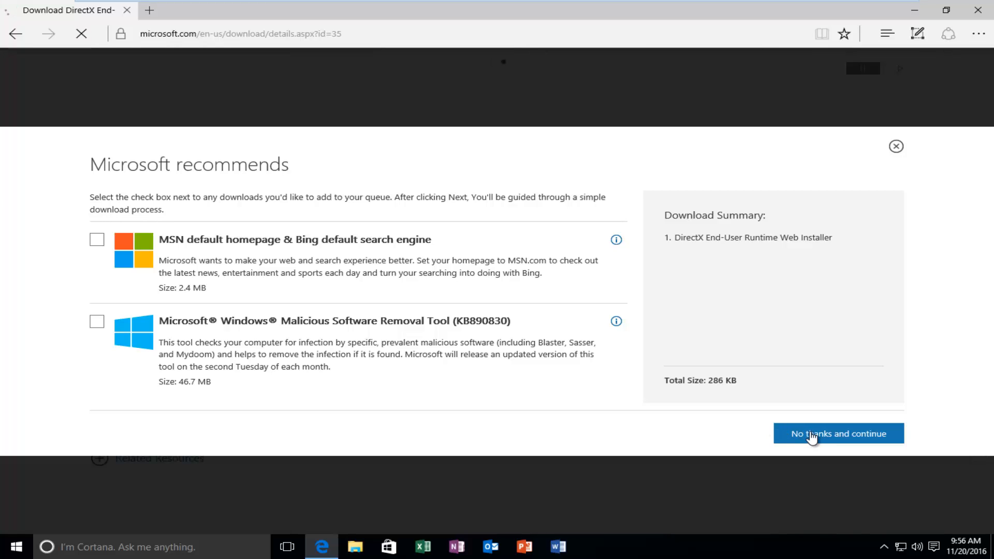
{"action": "left_click", "coordinate": [837, 433]}
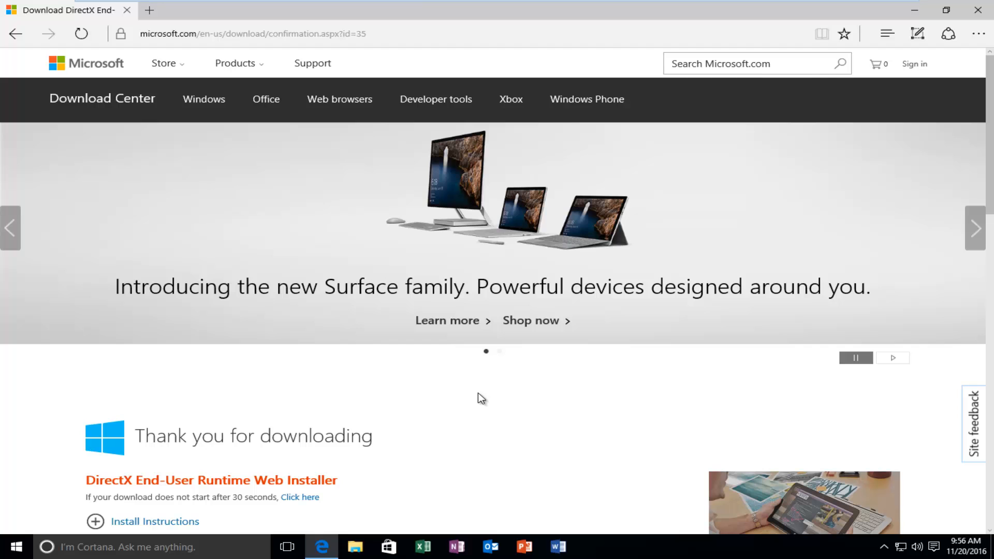
{"action": "scroll", "scroll_direction": "down", "scroll_amount": 3}
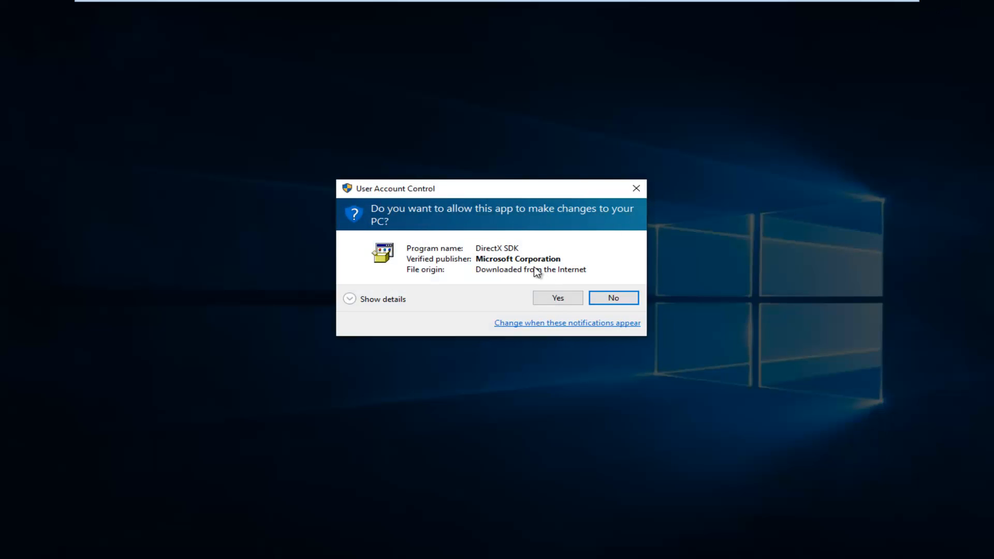
{"action": "mouse_move", "coordinate": [557, 298]}
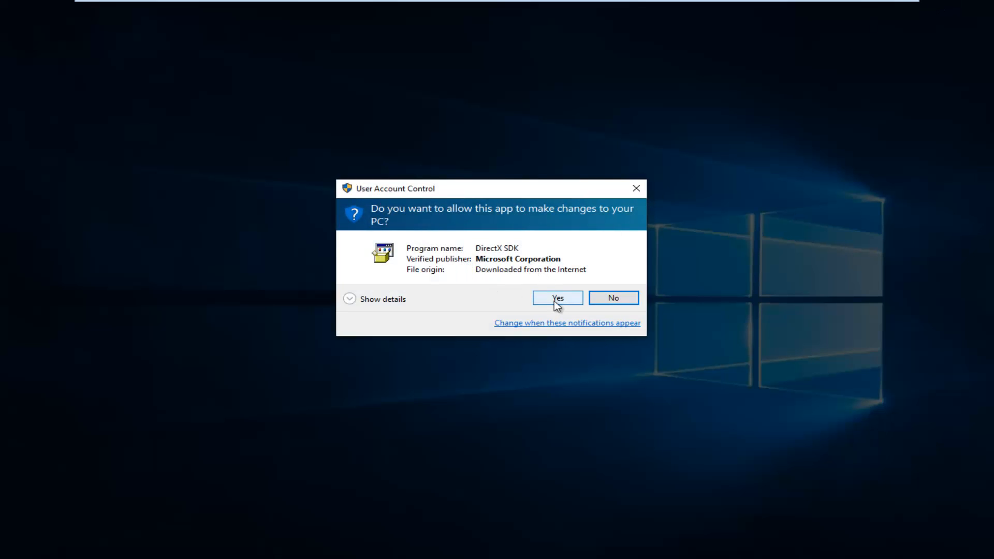
Allow the DirectX installer to make changes in User Account Control
{"action": "left_click", "coordinate": [556, 299]}
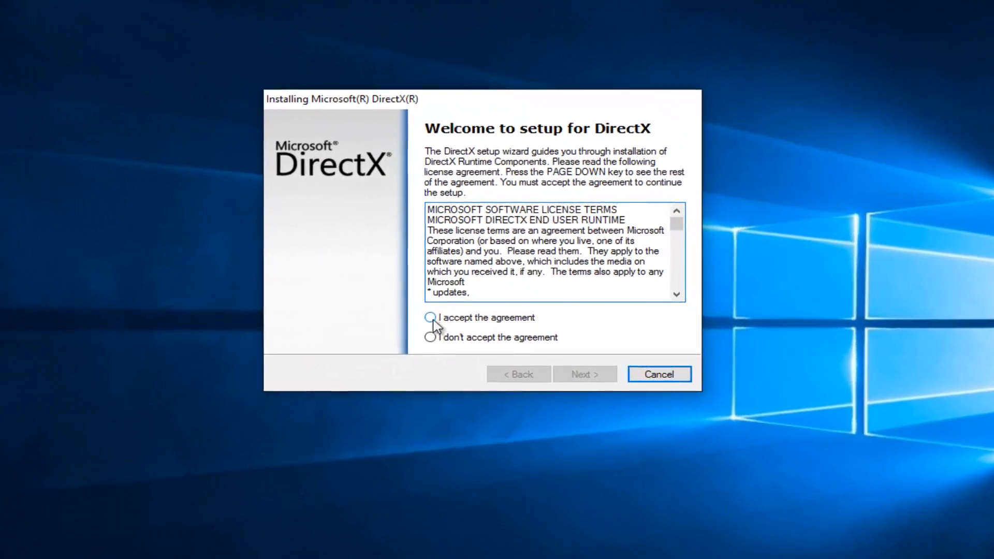
Accept the DirectX license agreement and decline the Bing Bar offer
{"action": "left_click", "coordinate": [430, 318]}
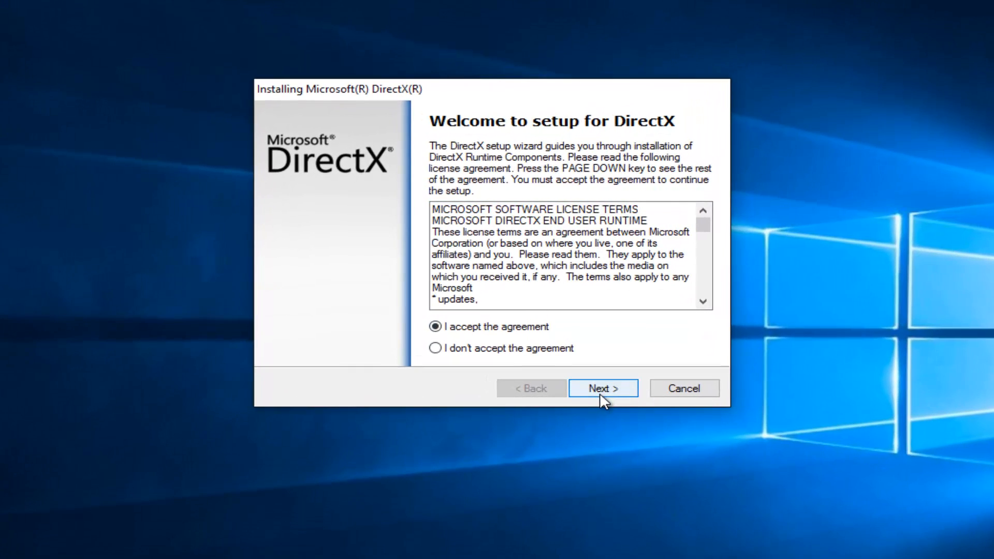
{"action": "left_click", "coordinate": [602, 387]}
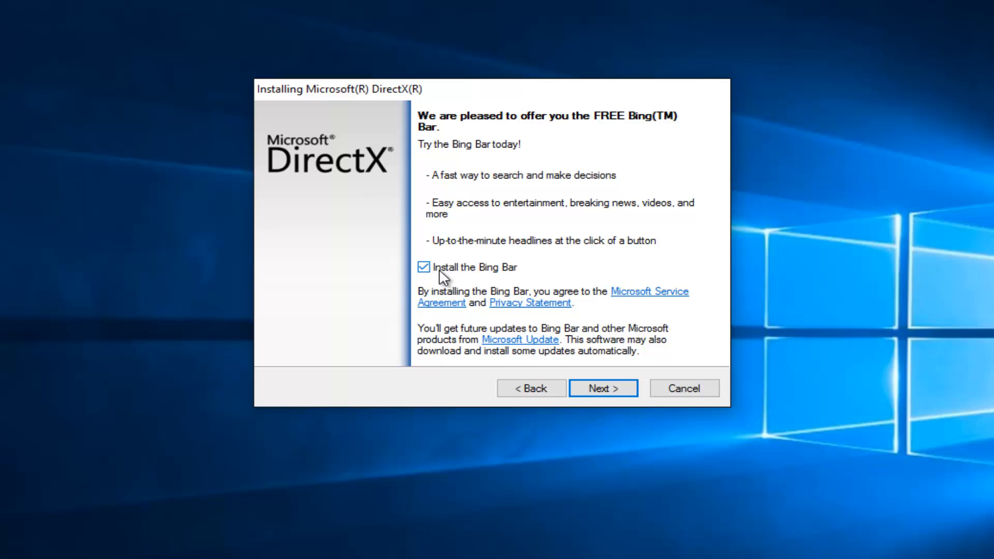
{"action": "left_click", "coordinate": [423, 267]}
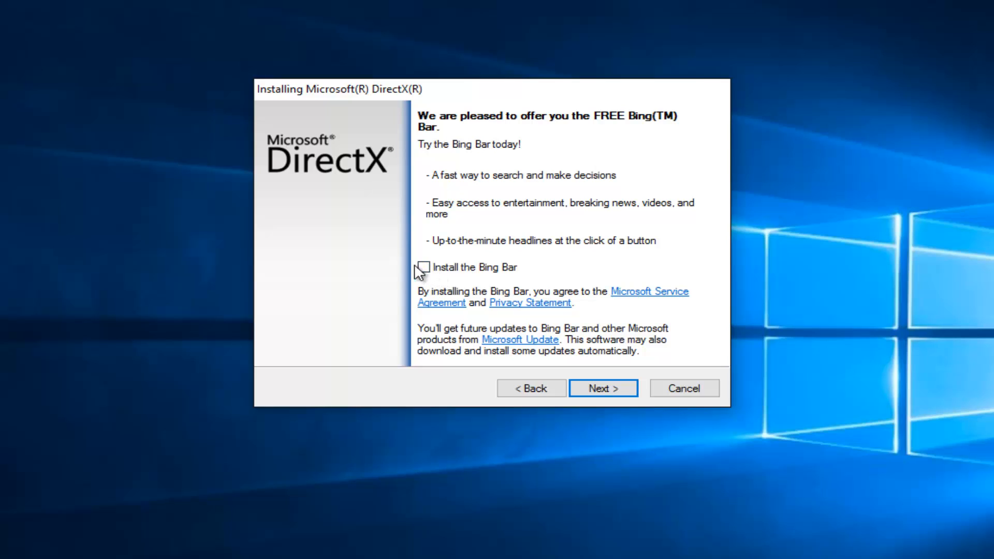
{"action": "mouse_move", "coordinate": [607, 404]}
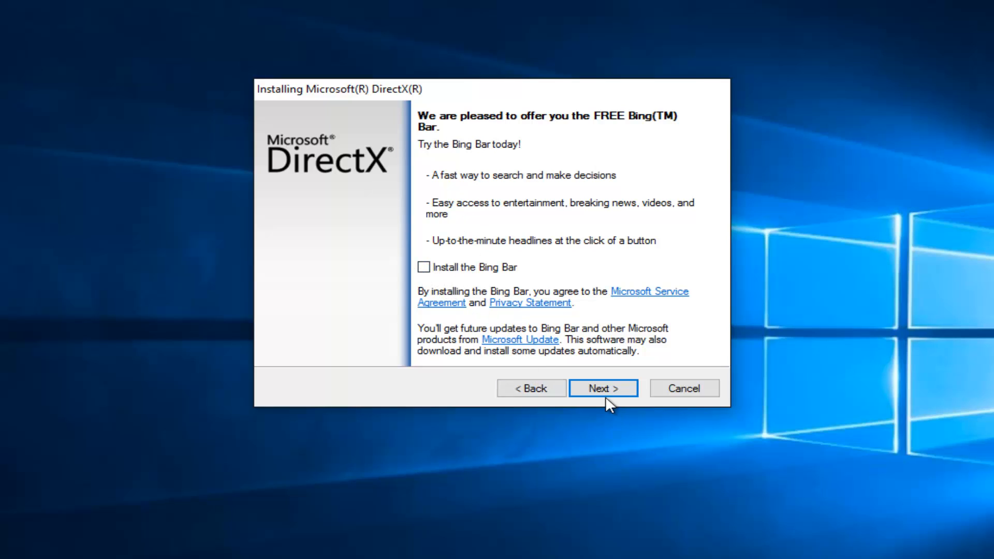
{"action": "left_click", "coordinate": [603, 387]}
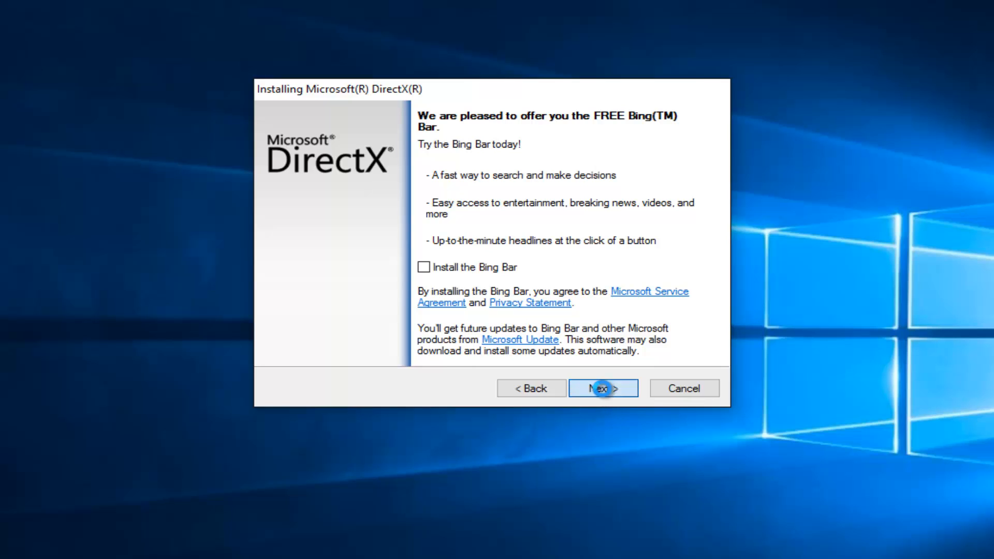
{"action": "left_click", "coordinate": [602, 388]}
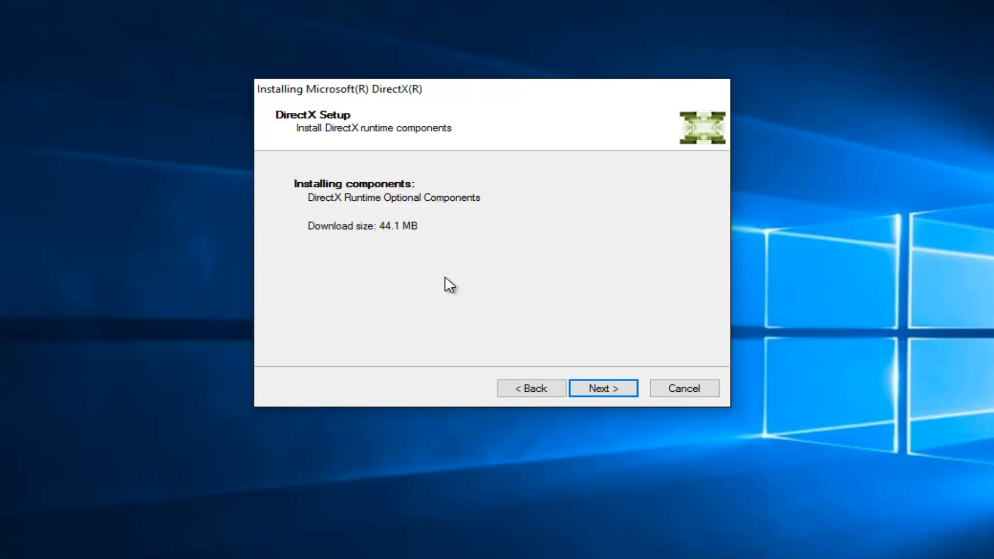
{"action": "mouse_move", "coordinate": [494, 329]}
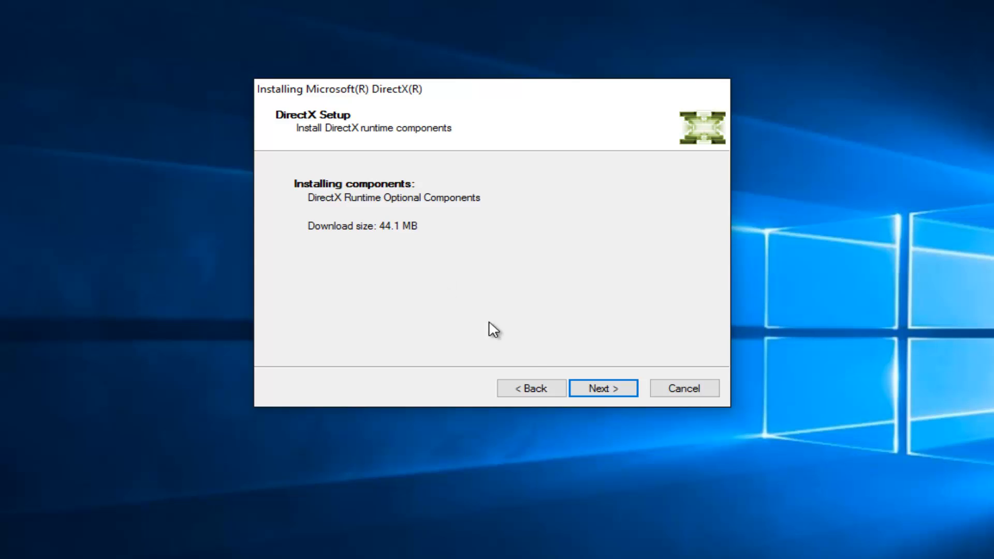
Start installing the 44.1 MB DirectX runtime components
{"action": "left_click", "coordinate": [602, 388]}
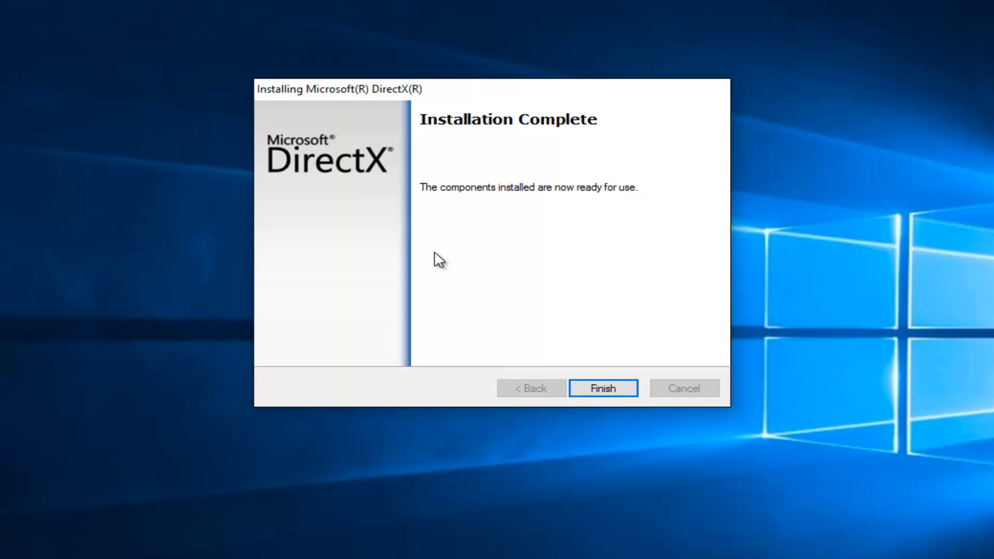
{"action": "mouse_move", "coordinate": [496, 202]}
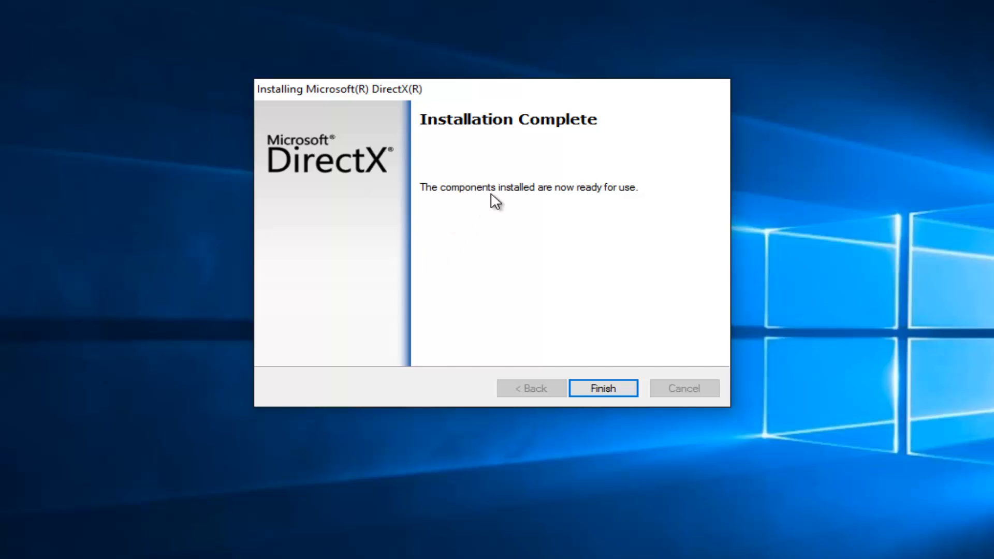
{"action": "mouse_move", "coordinate": [560, 211]}
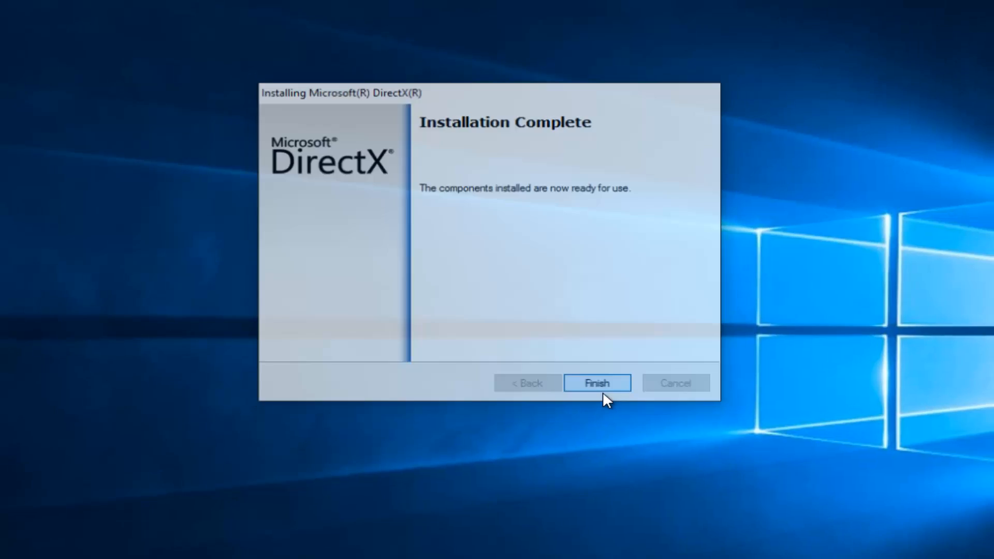
Close DirectX Setup with Finish after installation completes
{"action": "left_click", "coordinate": [595, 383]}
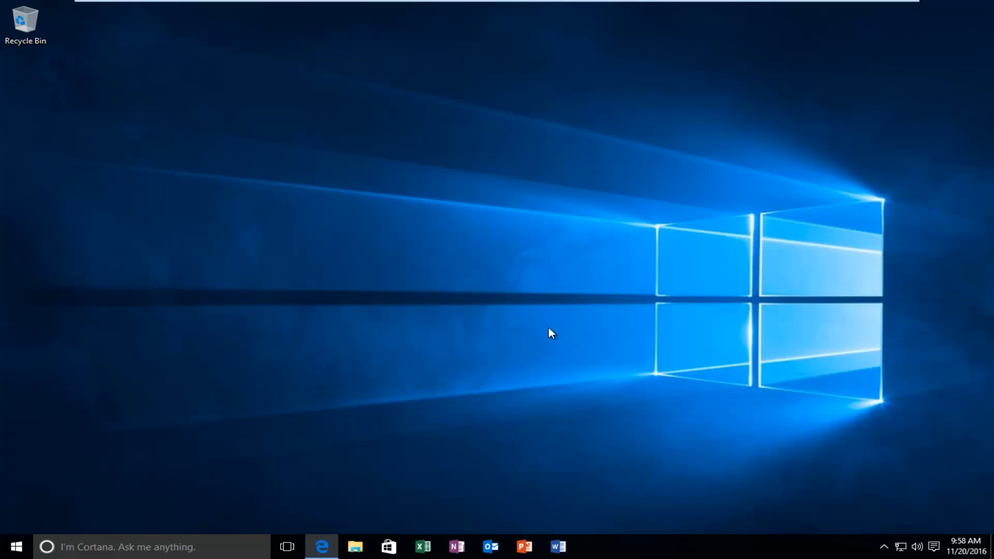
{"action": "mouse_move", "coordinate": [548, 335]}
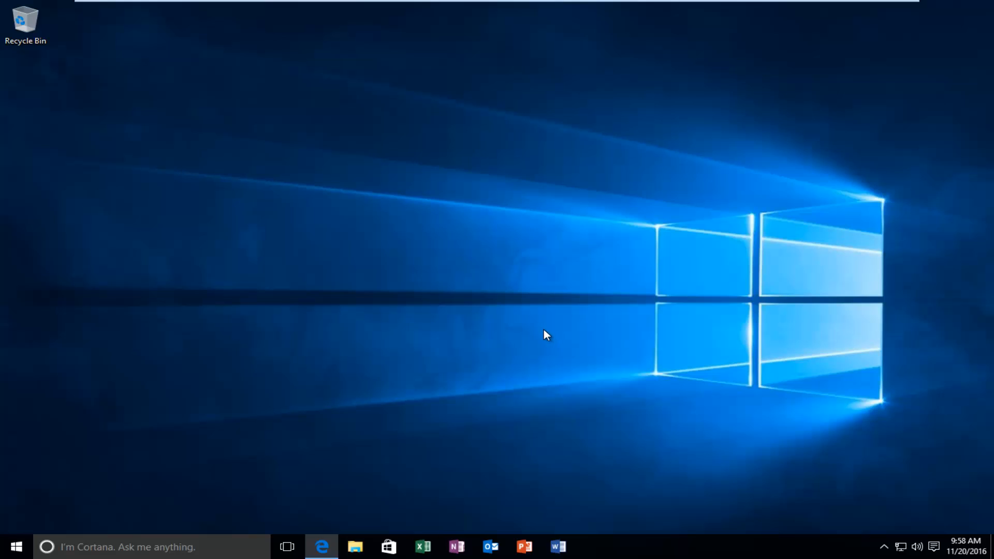
{"action": "mouse_move", "coordinate": [540, 335]}
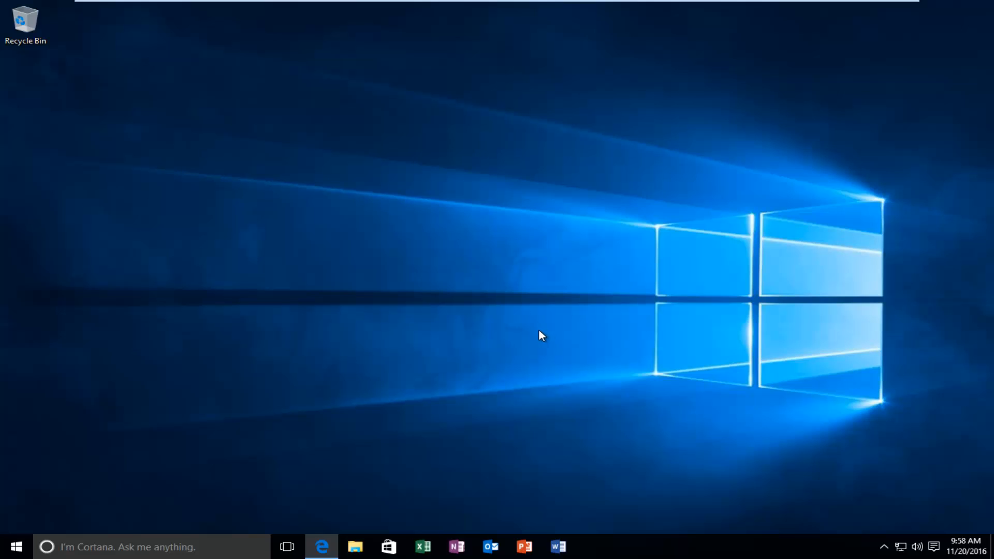
{"action": "mouse_move", "coordinate": [322, 547]}
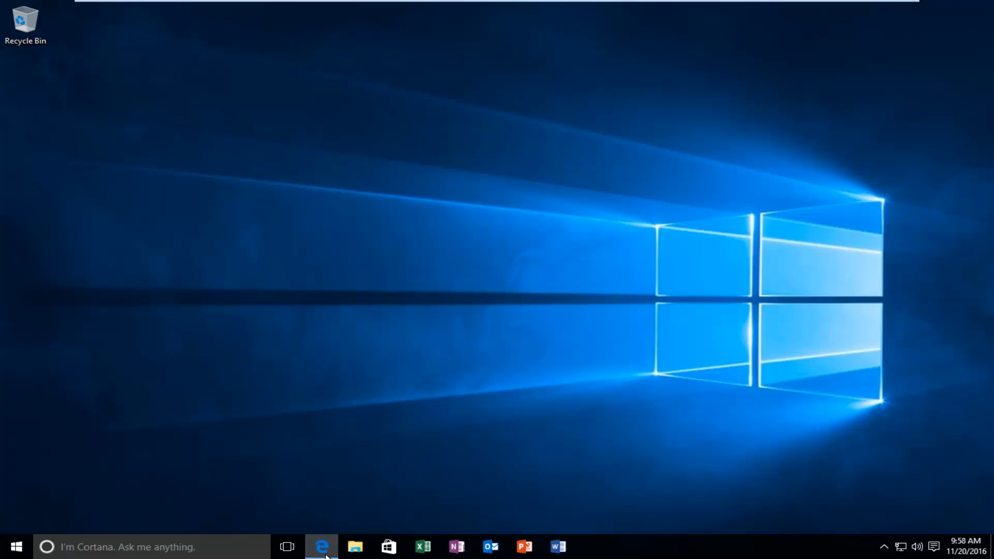
Reopen Microsoft Edge and go to the Google home page
{"action": "left_click", "coordinate": [322, 547]}
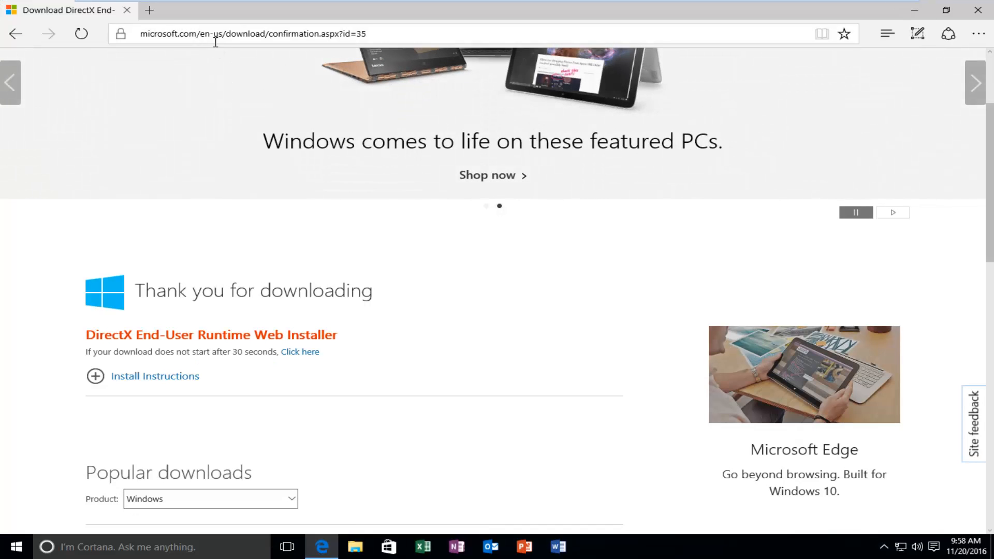
{"action": "left_click", "coordinate": [254, 33]}
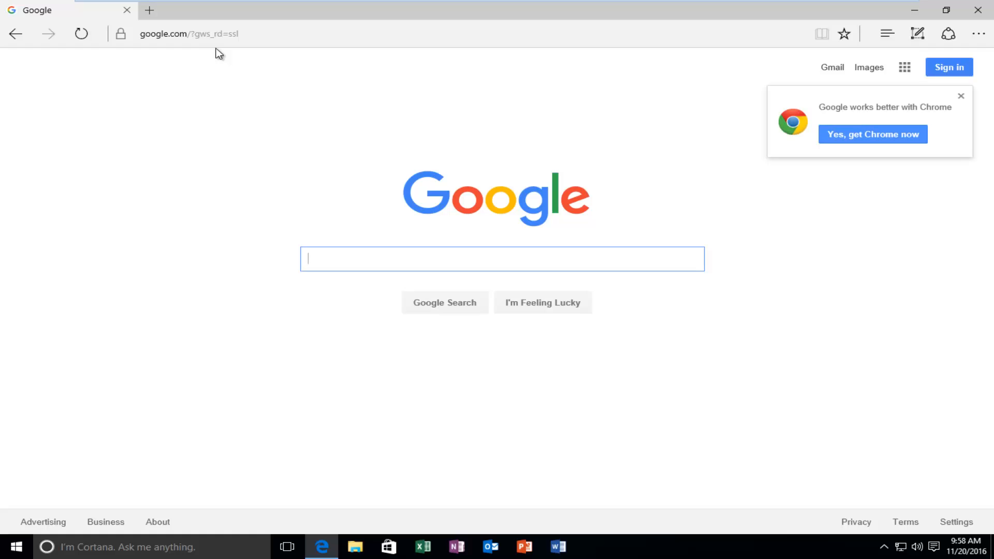
{"action": "mouse_move", "coordinate": [229, 207]}
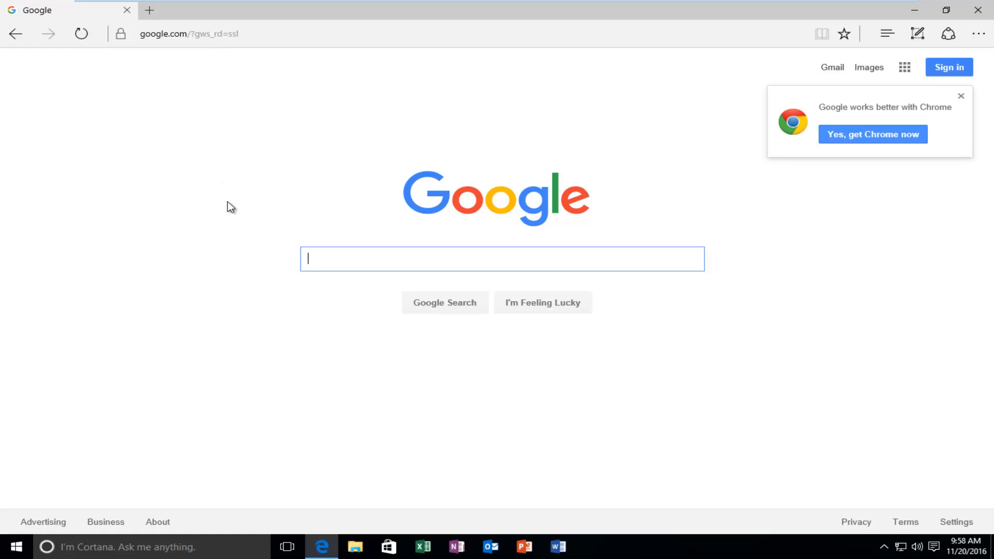
{"action": "mouse_move", "coordinate": [326, 344]}
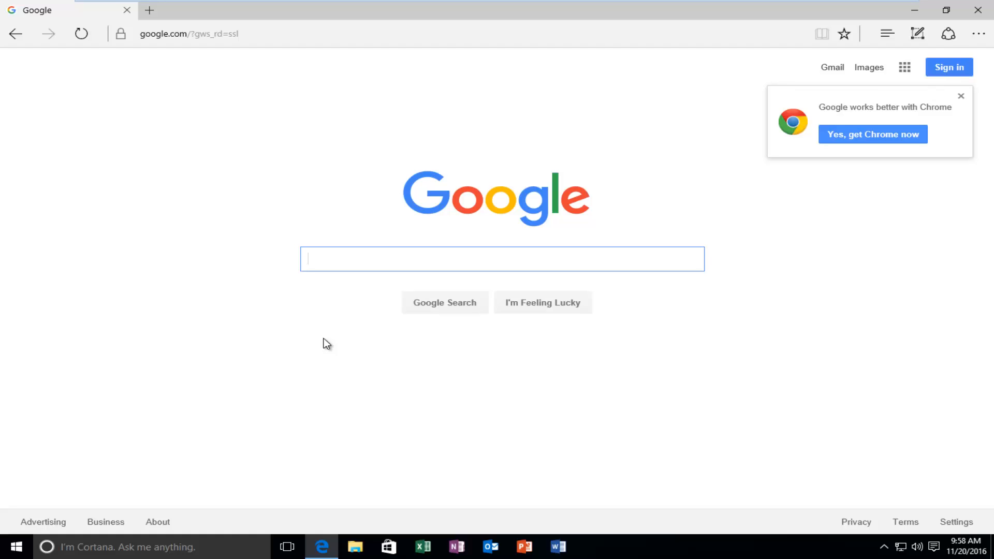
Search Google for 'd3dcompiler_43.dll download'
{"action": "type", "text": "d"}
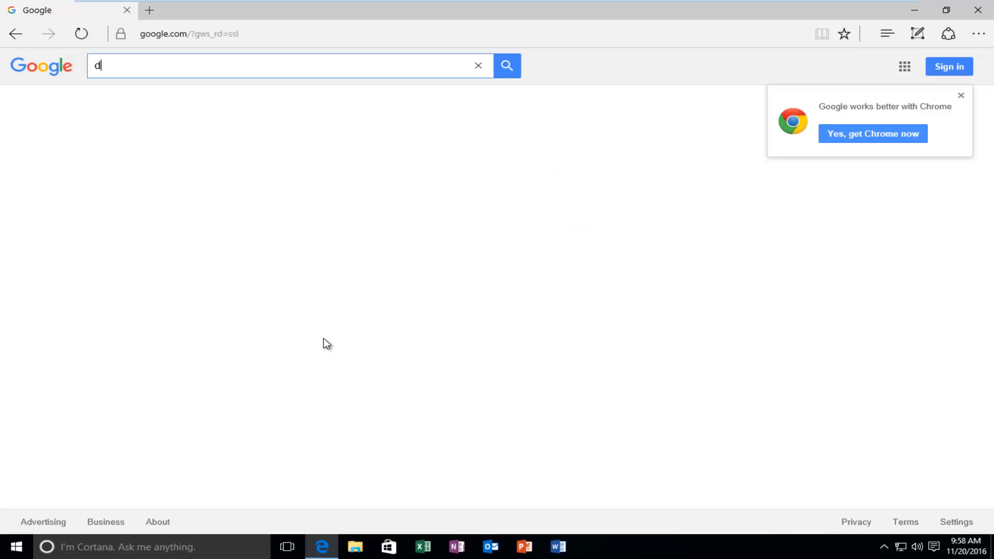
{"action": "type", "text": "3dcom"}
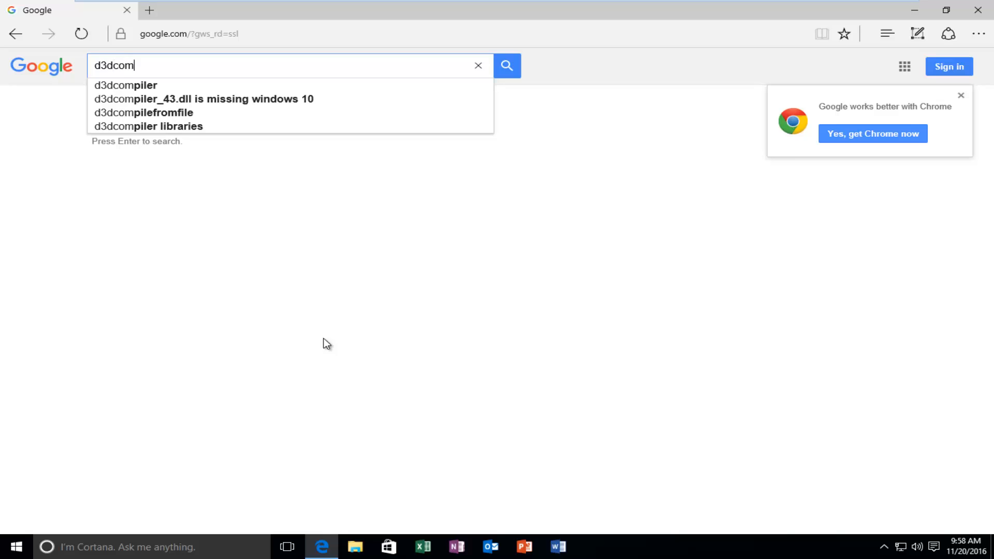
{"action": "type", "text": "piler"}
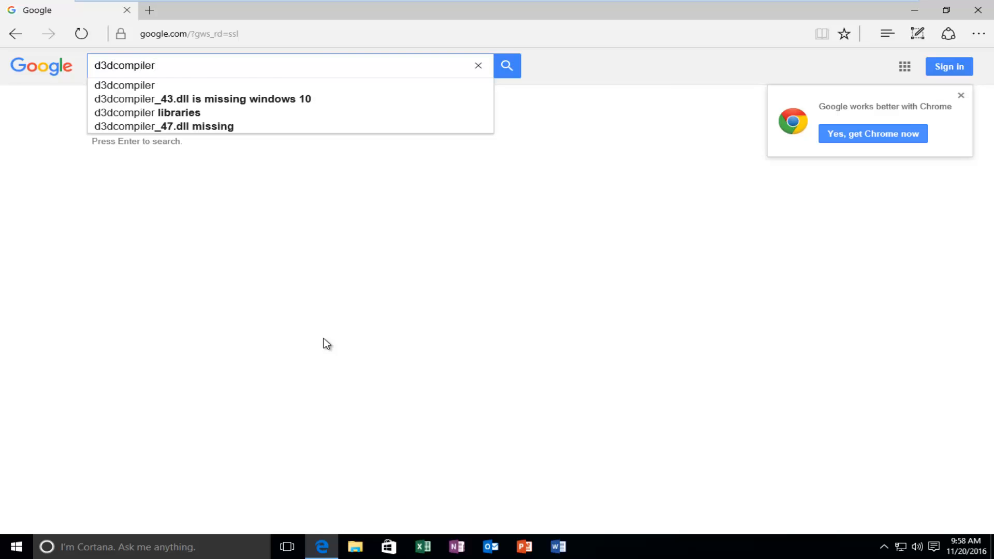
{"action": "type", "text": "_43"}
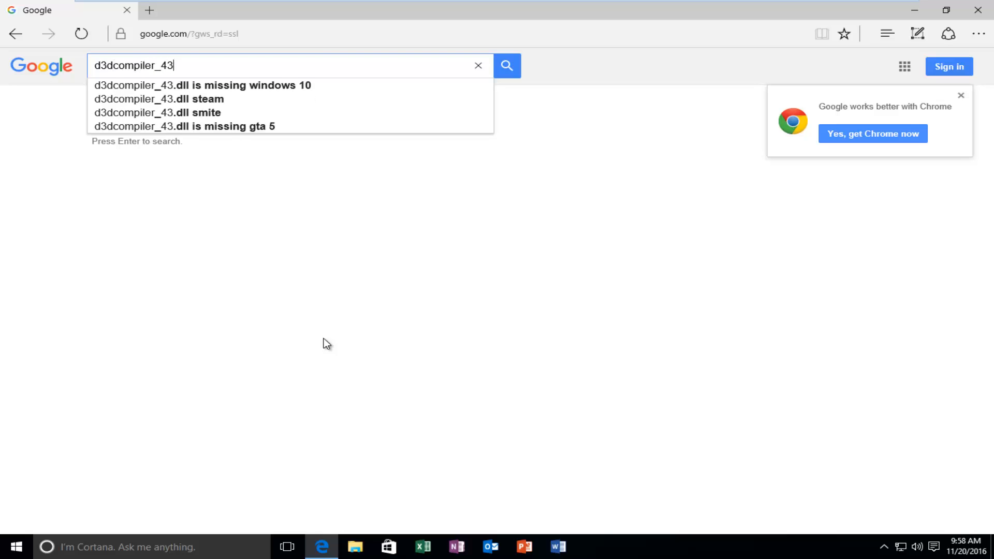
{"action": "type", "text": ".dll download"}
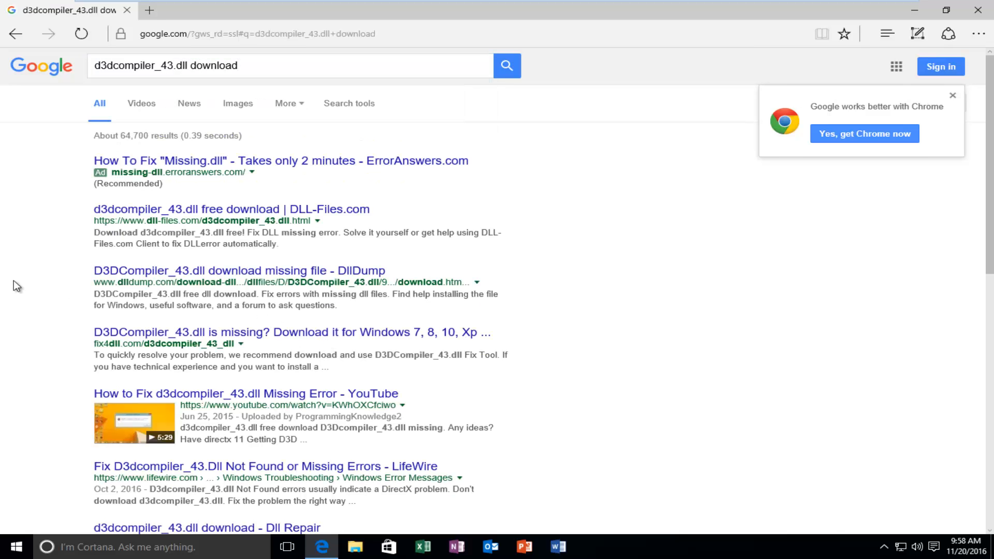
{"action": "mouse_move", "coordinate": [73, 237]}
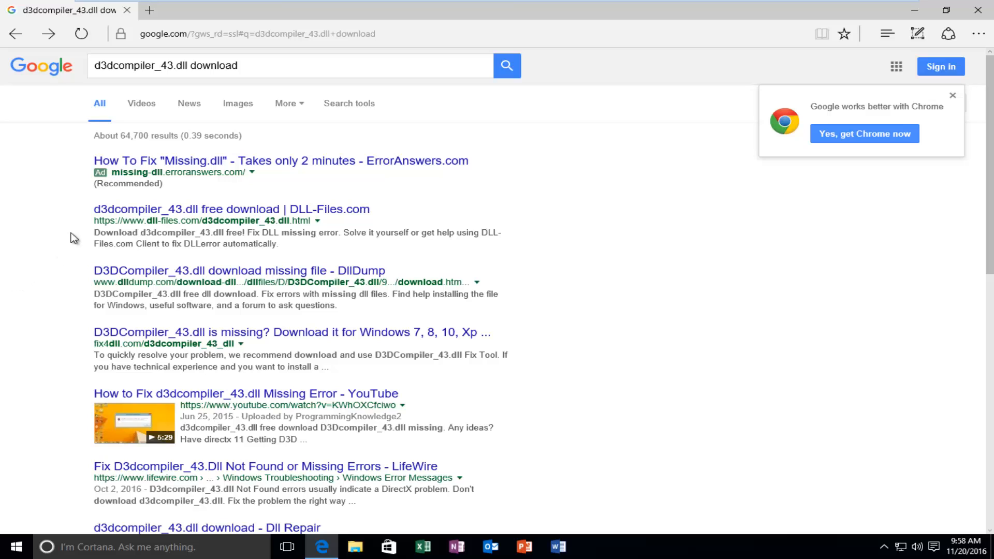
{"action": "mouse_move", "coordinate": [105, 224]}
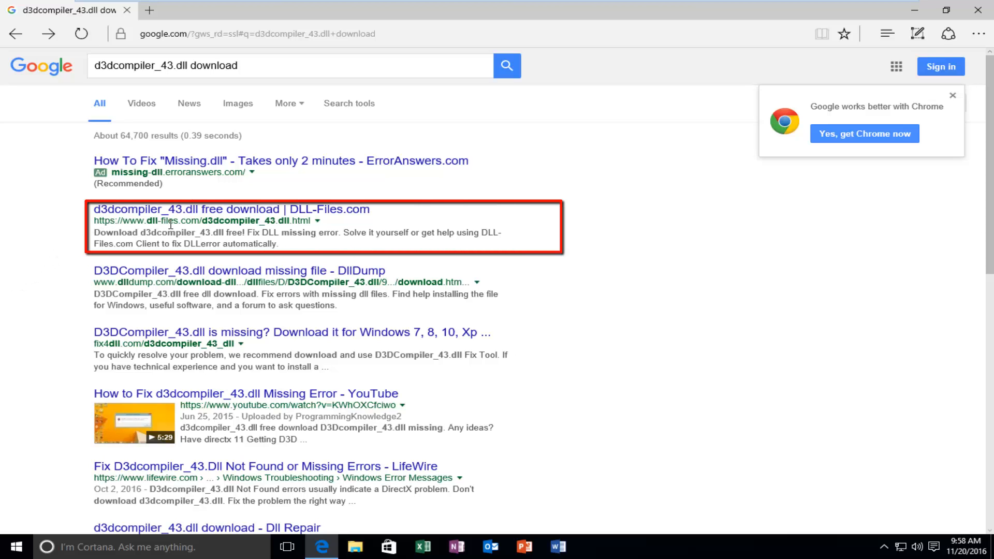
{"action": "mouse_move", "coordinate": [90, 222]}
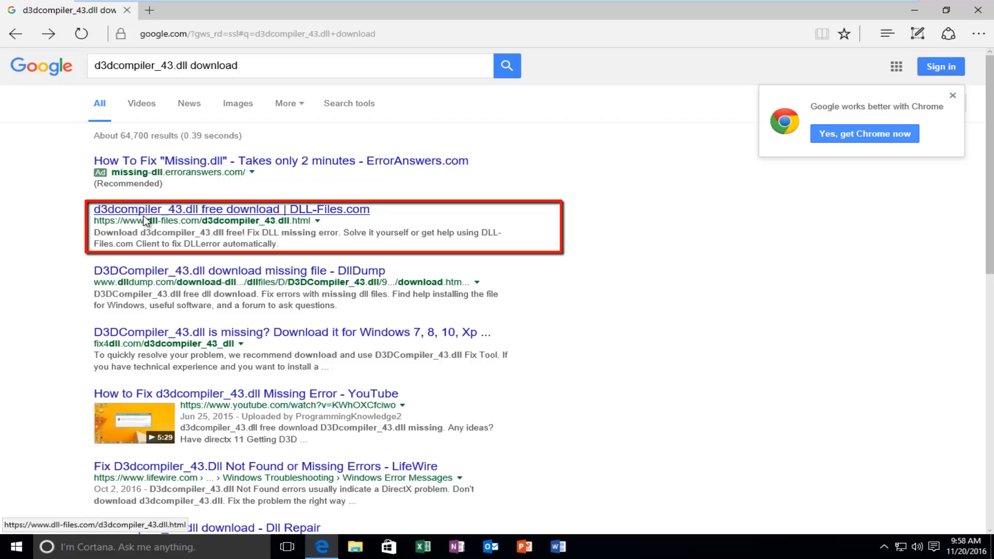
Open the DLL-Files.com d3dcompiler_43.dll page, then search Windows for 'system'
{"action": "left_click", "coordinate": [231, 209]}
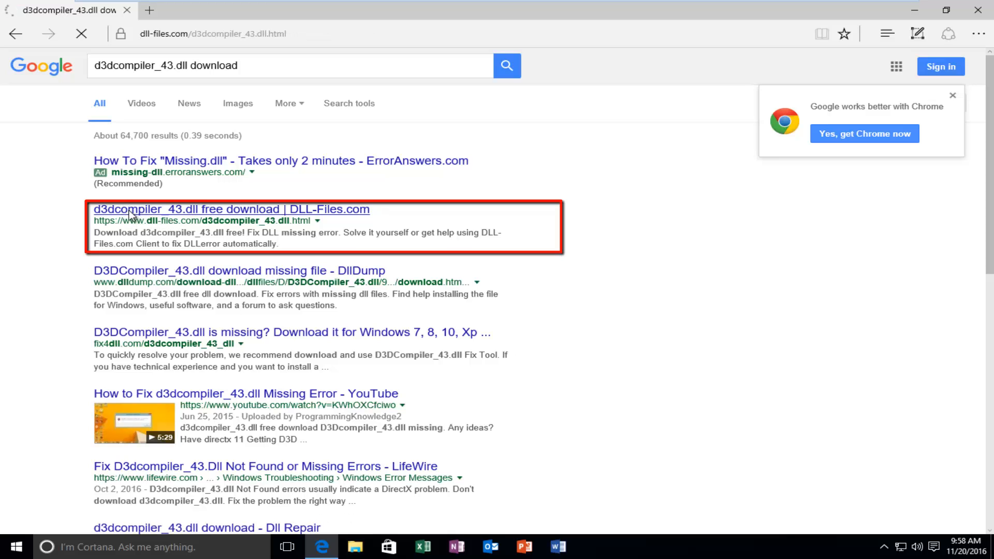
{"action": "left_click", "coordinate": [231, 209]}
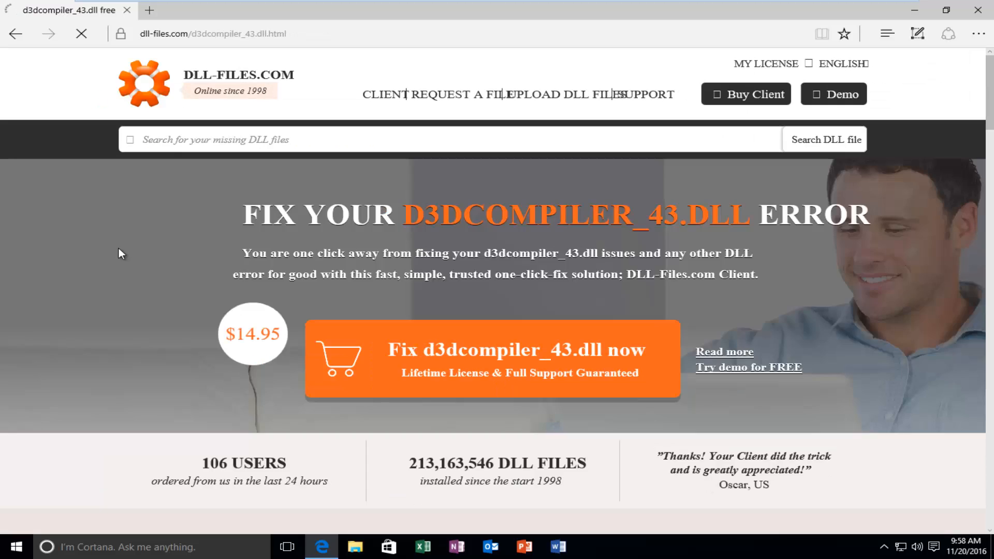
{"action": "scroll", "scroll_direction": "down", "scroll_amount": 3}
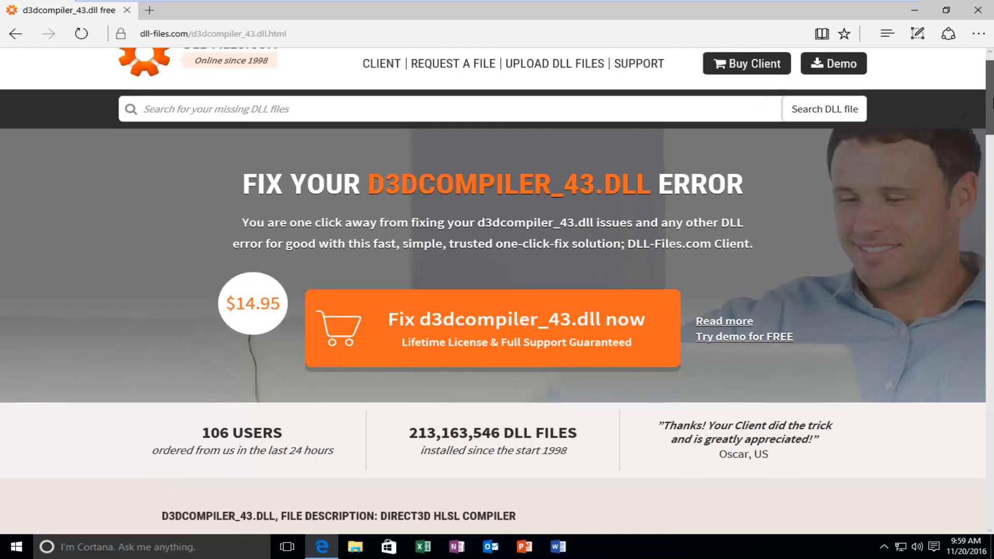
{"action": "scroll", "scroll_direction": "down", "scroll_amount": 3}
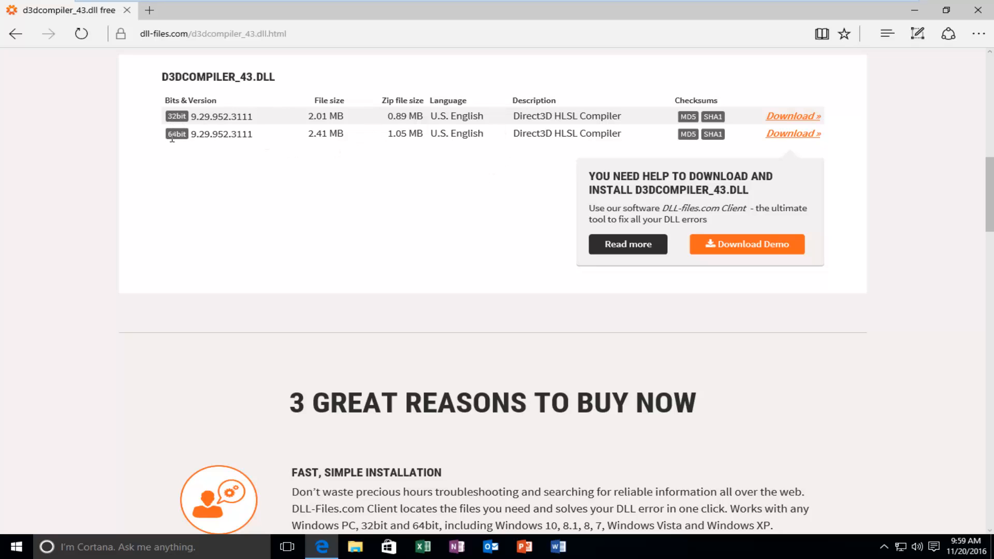
{"action": "mouse_move", "coordinate": [167, 151]}
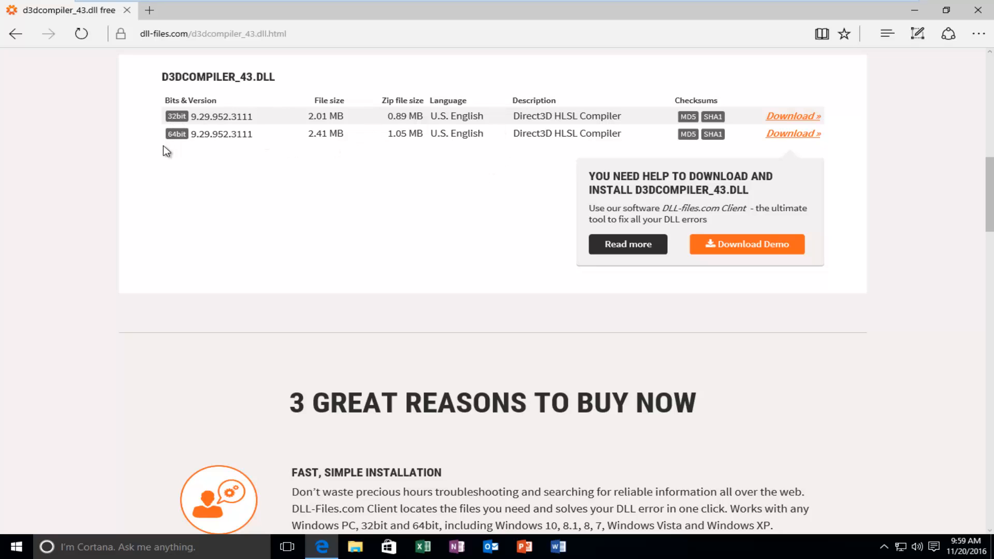
{"action": "mouse_move", "coordinate": [139, 191]}
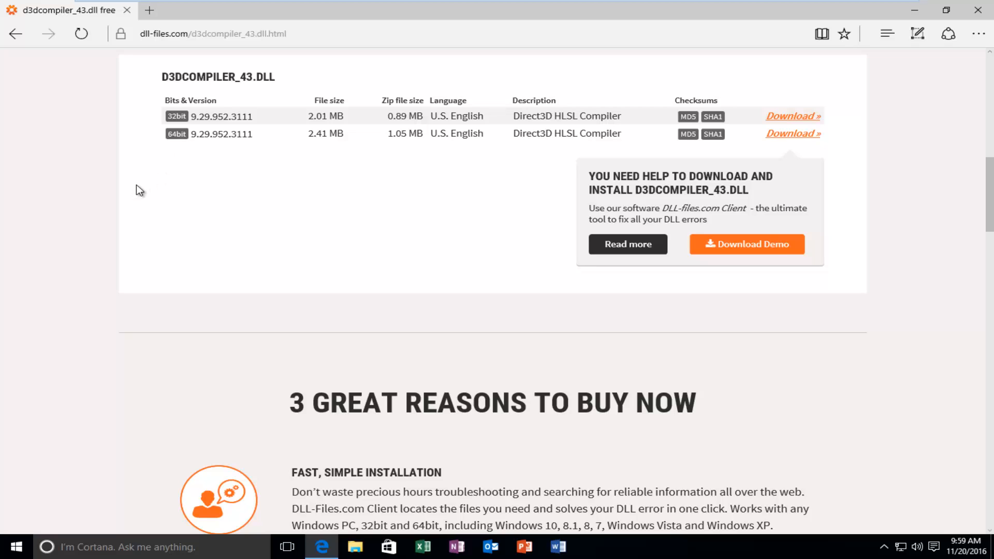
{"action": "mouse_move", "coordinate": [220, 209]}
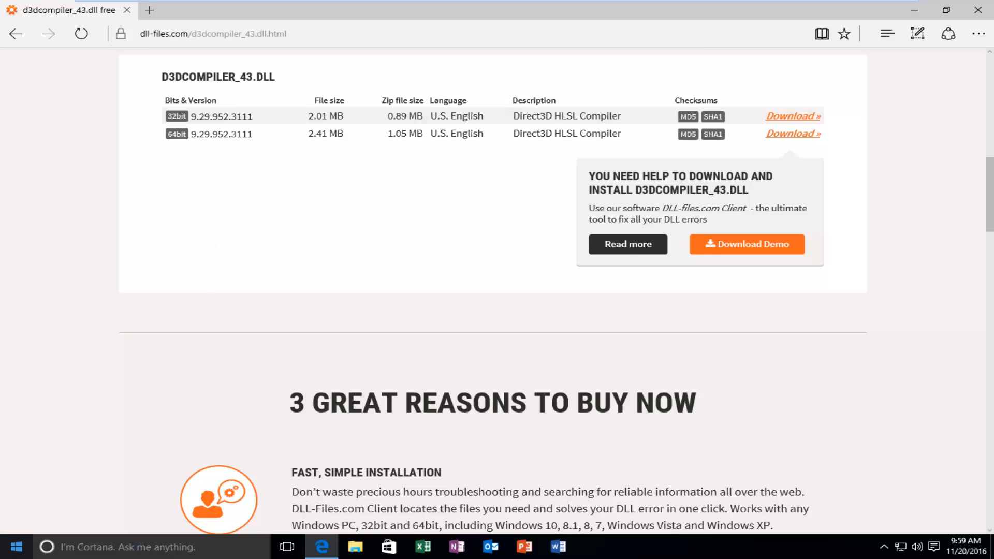
{"action": "left_click", "coordinate": [14, 547]}
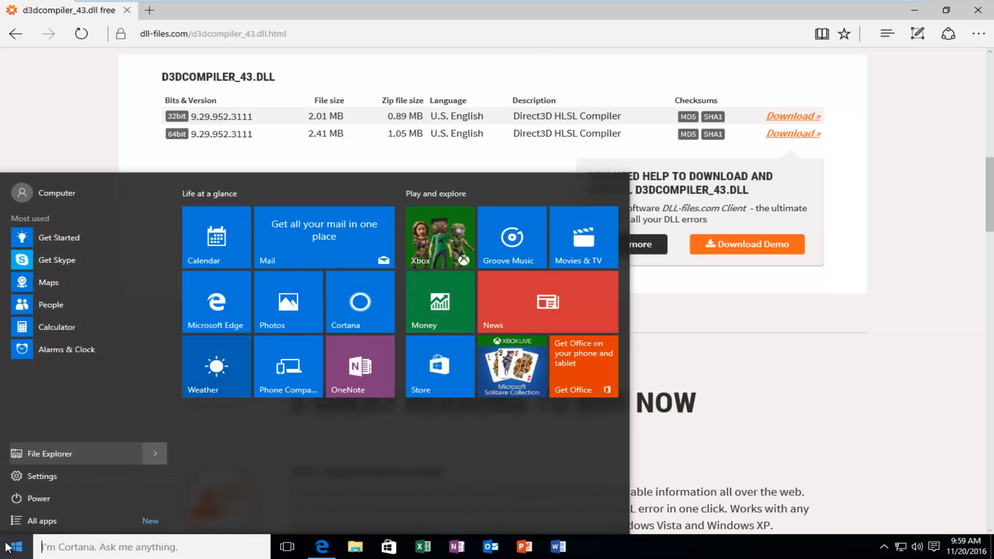
{"action": "type", "text": "system"}
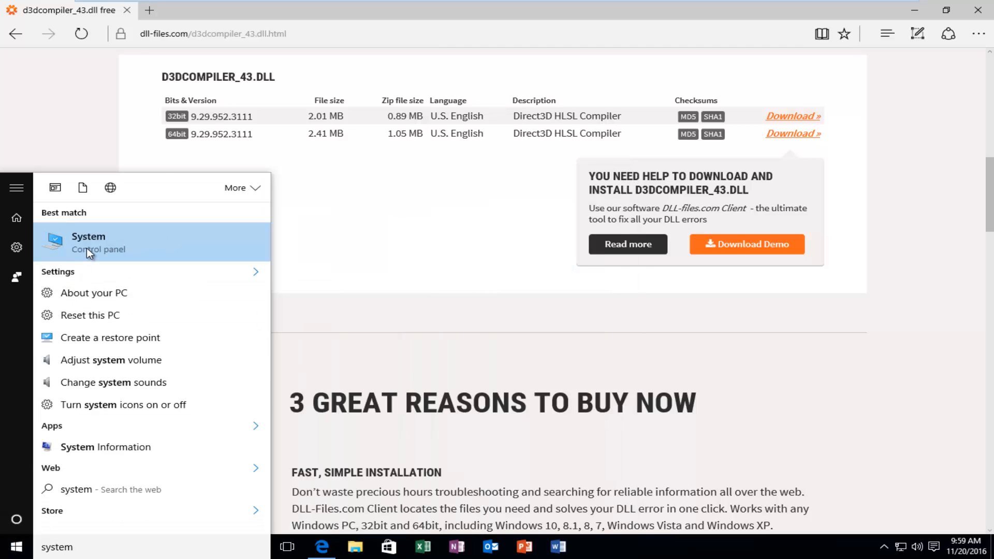
Open the System control panel to confirm a 32-bit operating system on x64
{"action": "left_click", "coordinate": [88, 242]}
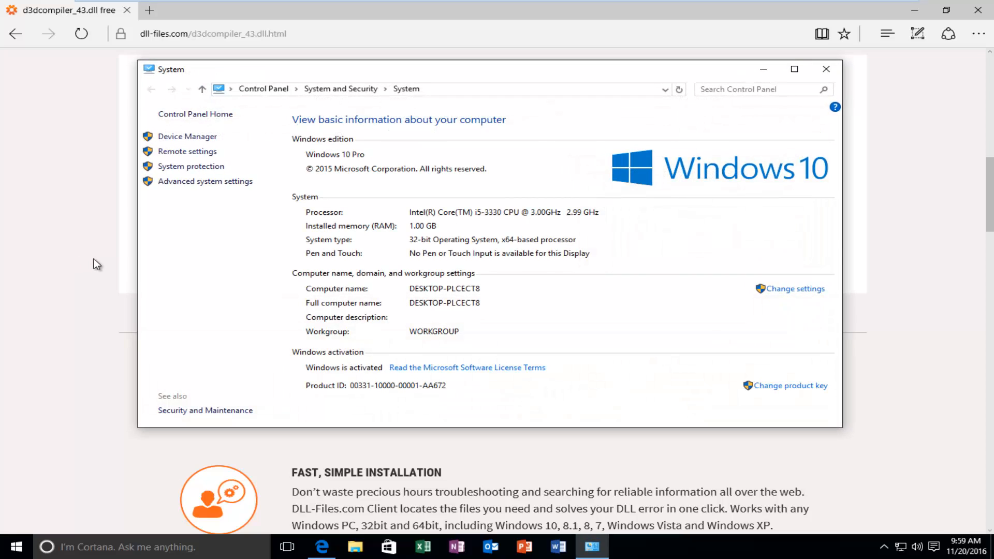
{"action": "mouse_move", "coordinate": [329, 243]}
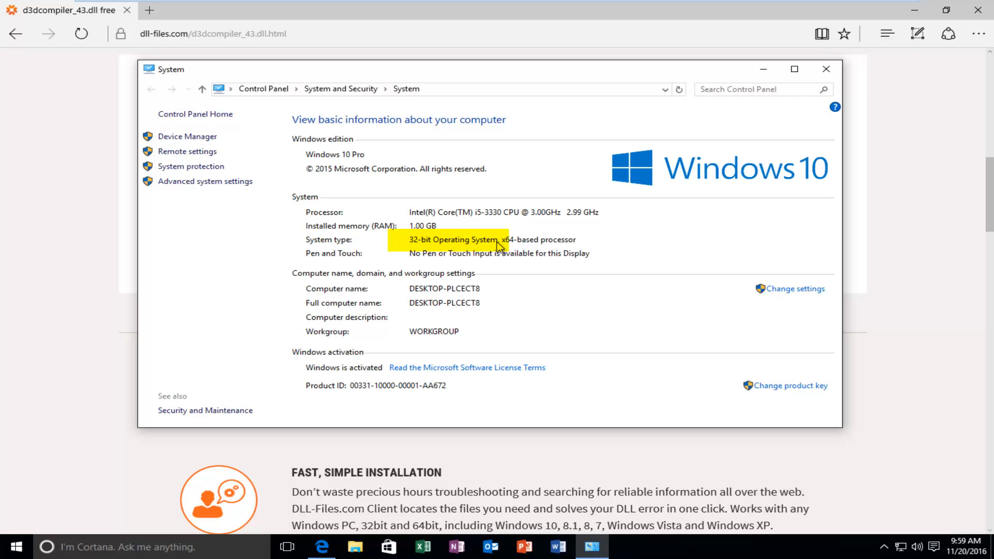
{"action": "mouse_move", "coordinate": [493, 250]}
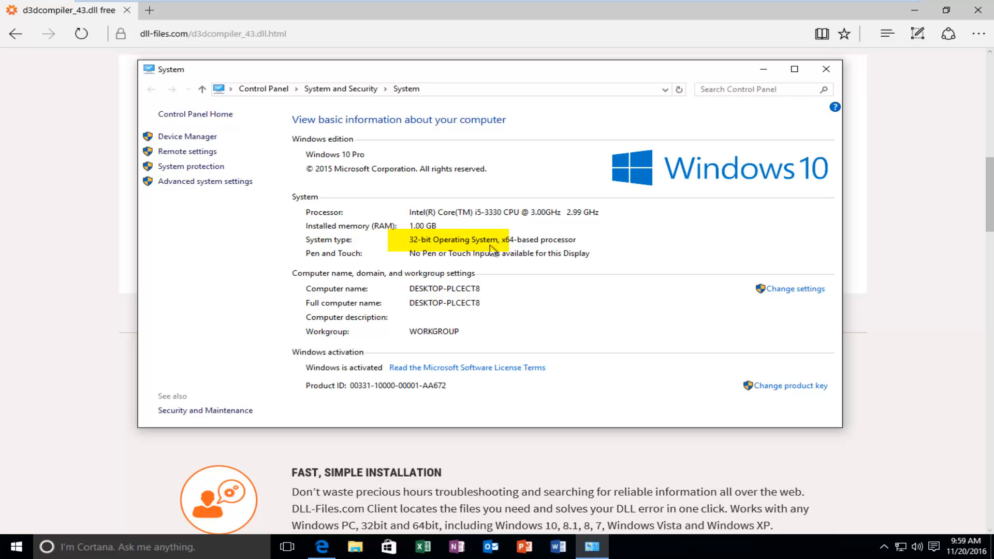
{"action": "mouse_move", "coordinate": [392, 246]}
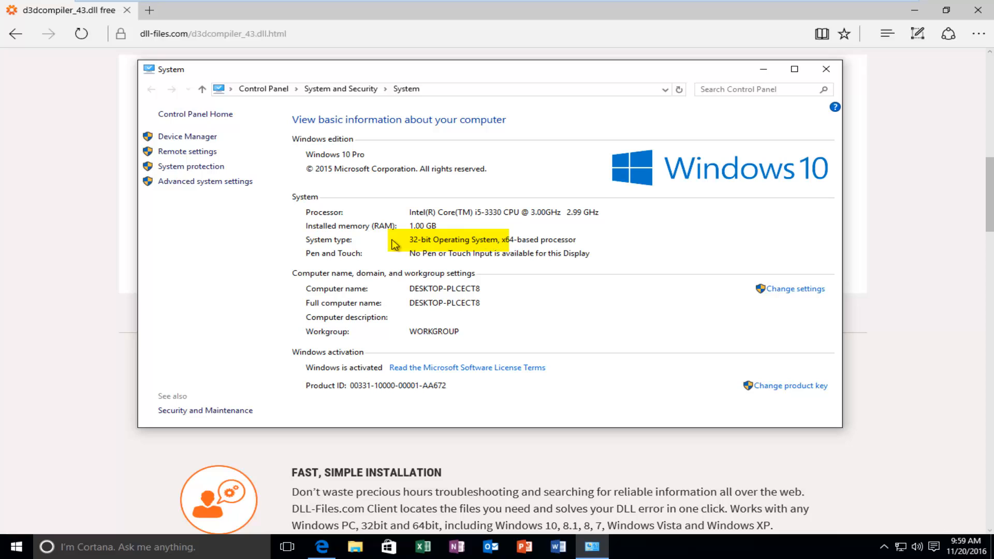
{"action": "mouse_move", "coordinate": [516, 246]}
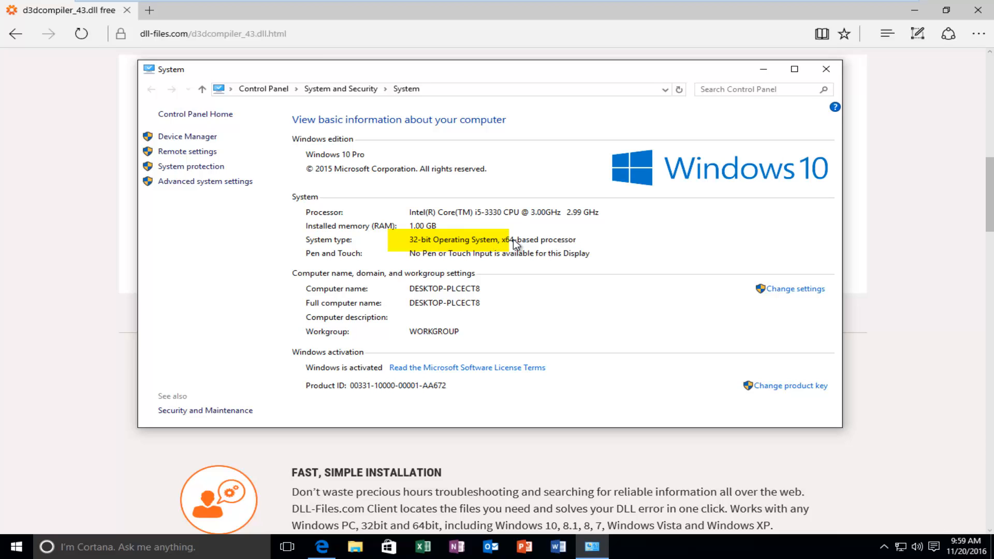
{"action": "mouse_move", "coordinate": [419, 247]}
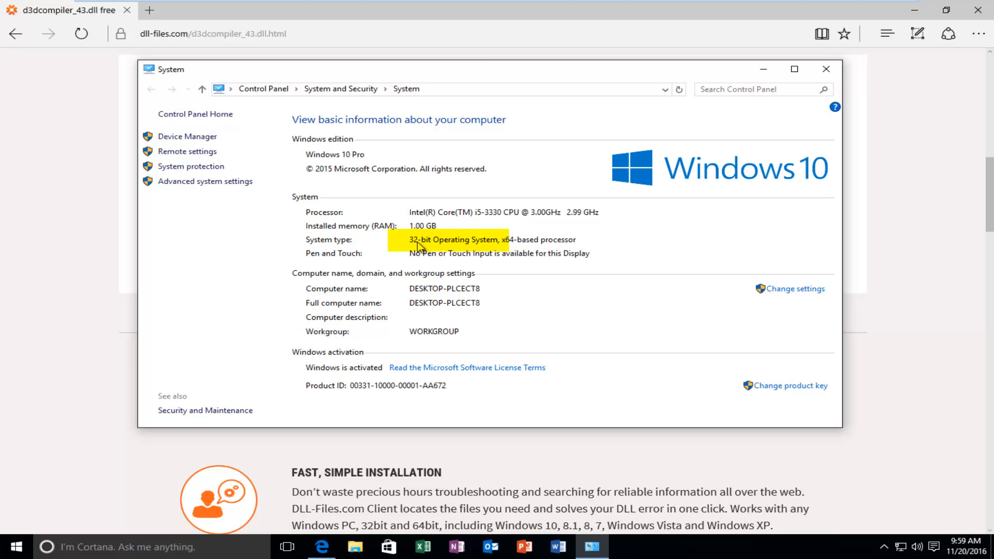
{"action": "mouse_move", "coordinate": [525, 244]}
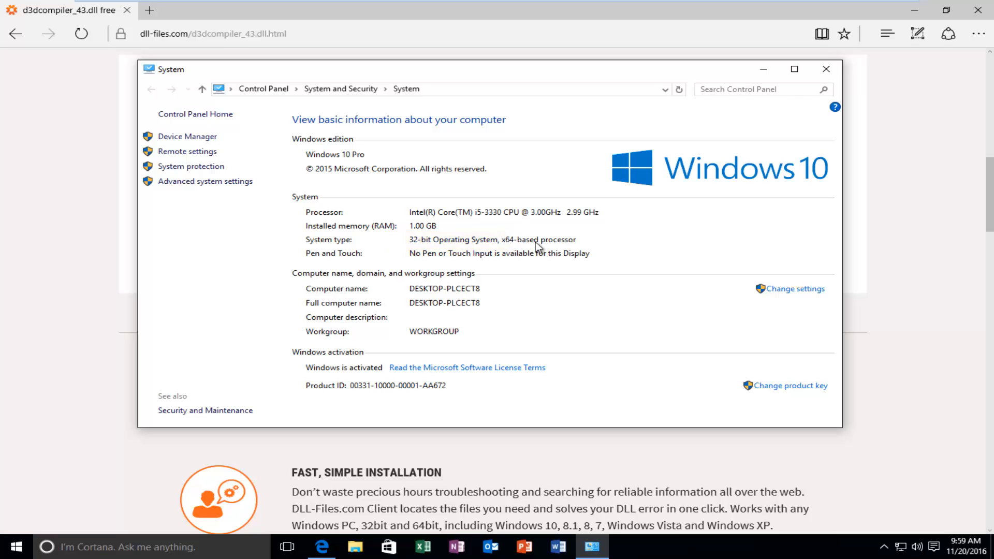
{"action": "mouse_move", "coordinate": [449, 252]}
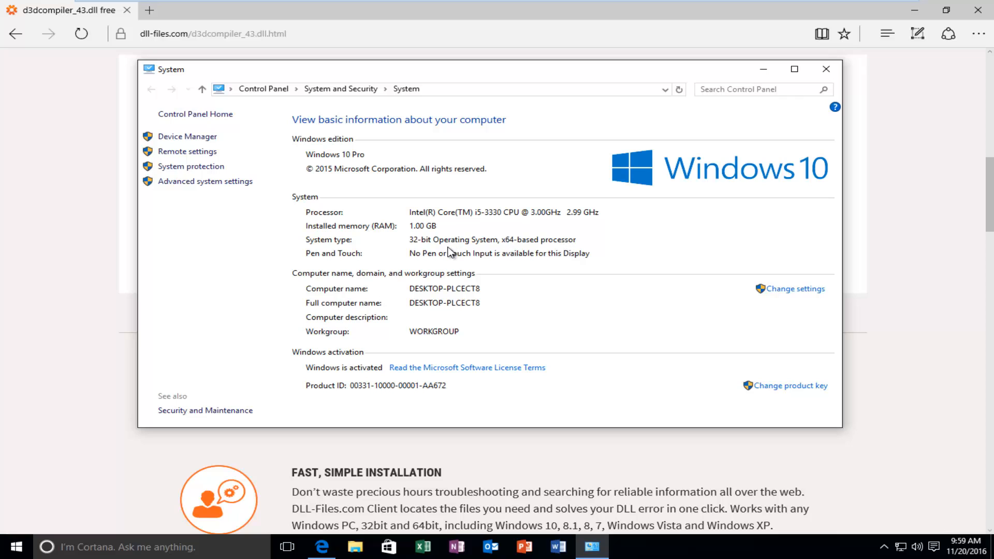
{"action": "mouse_move", "coordinate": [475, 249]}
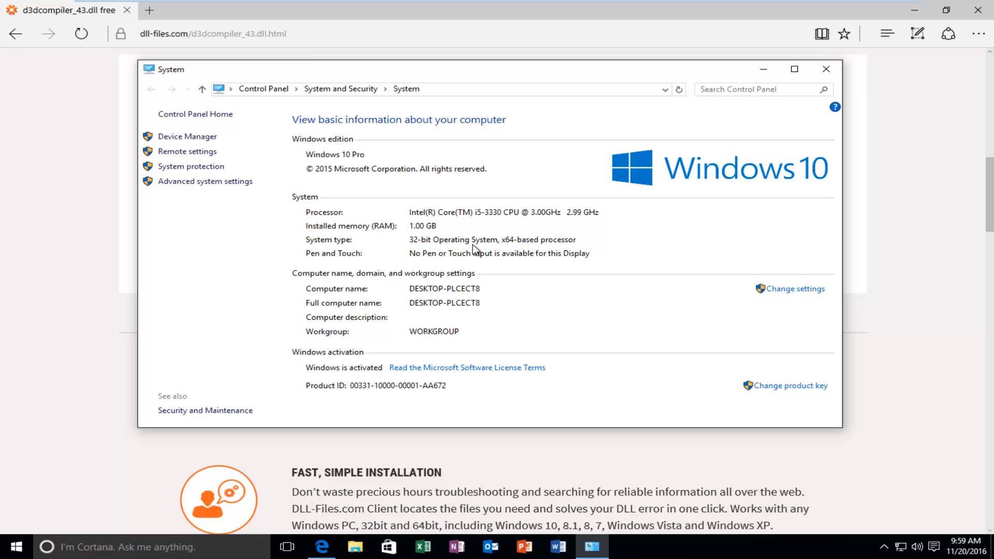
{"action": "mouse_move", "coordinate": [399, 269]}
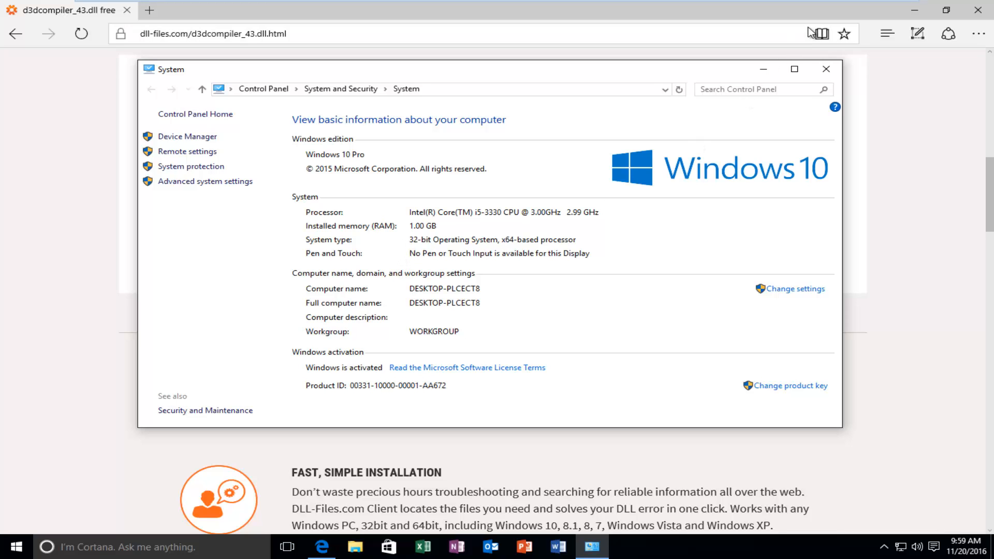
Close the System window and download the 32-bit d3dcompiler_43.zip from DLL-Files.com
{"action": "left_click", "coordinate": [826, 68]}
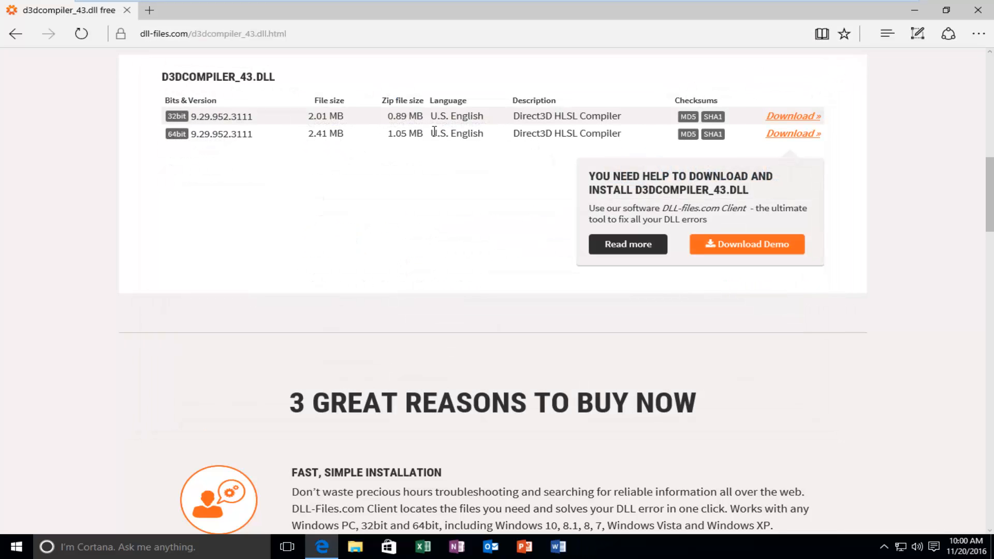
{"action": "mouse_move", "coordinate": [786, 113]}
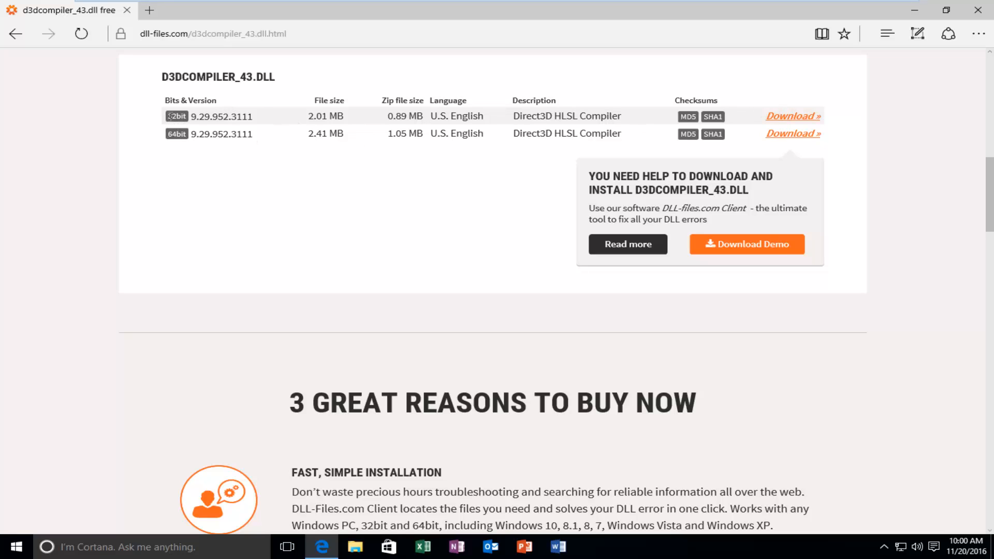
{"action": "left_click", "coordinate": [791, 115]}
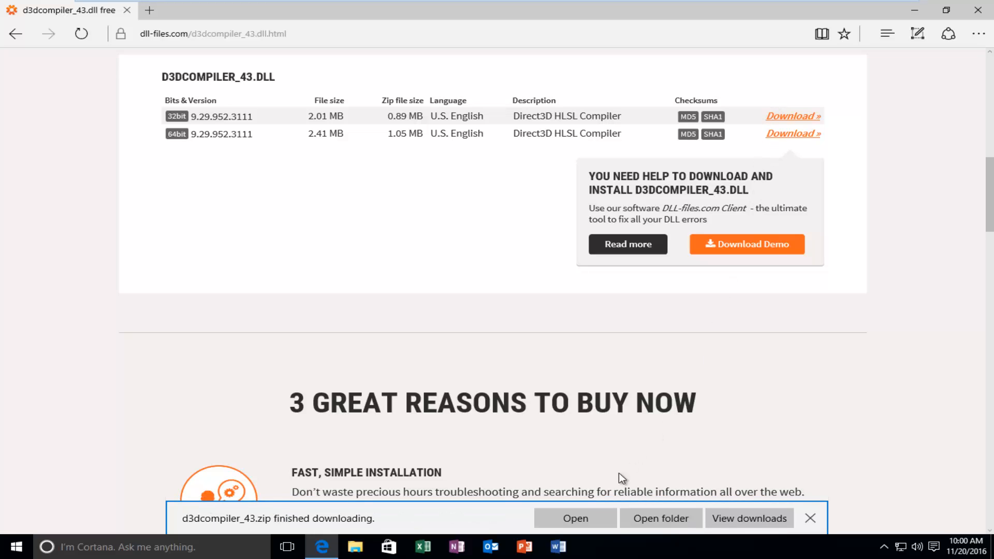
{"action": "mouse_move", "coordinate": [660, 517]}
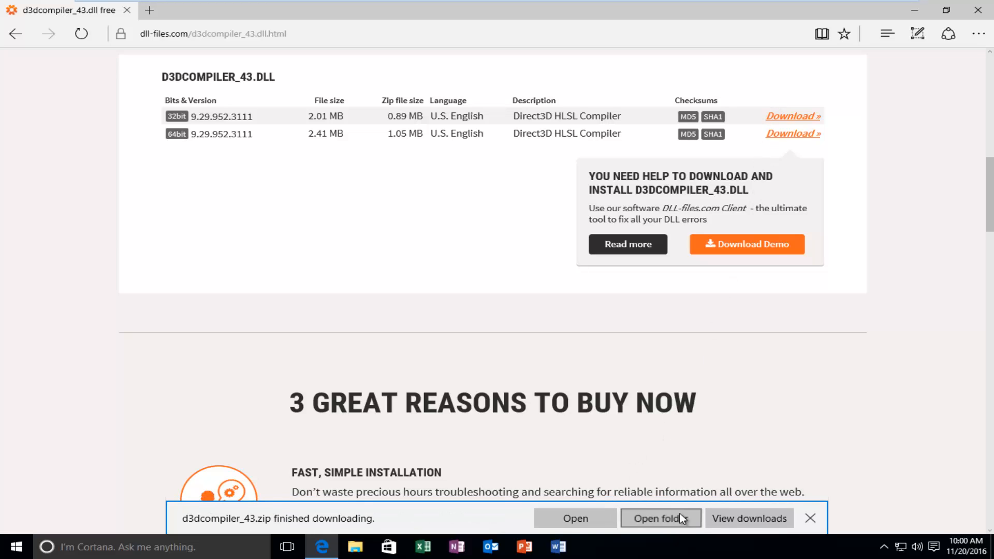
Open the Downloads folder holding d3dcompiler_43.zip, then close it
{"action": "left_click", "coordinate": [656, 518]}
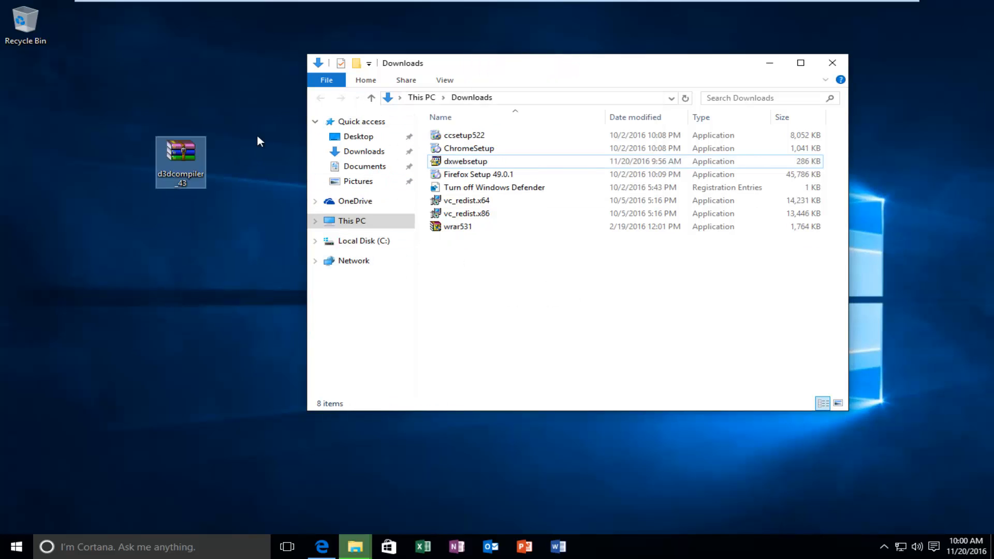
{"action": "left_click", "coordinate": [831, 62]}
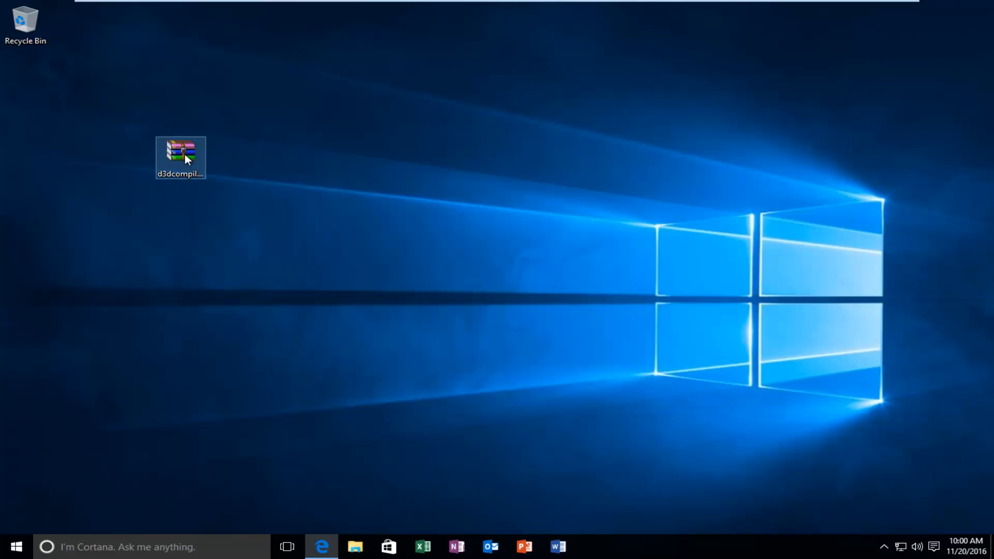
Open the d3dcompiler_43 archive, drag D3DCompiler_43.dll onto the desktop, and close WinRAR
{"action": "double_click", "coordinate": [180, 158]}
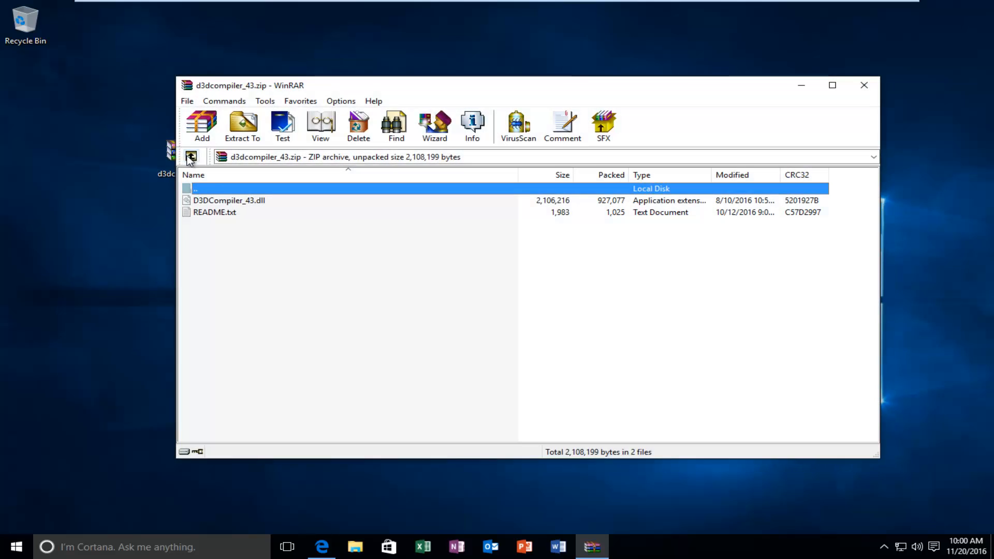
{"action": "mouse_move", "coordinate": [226, 204]}
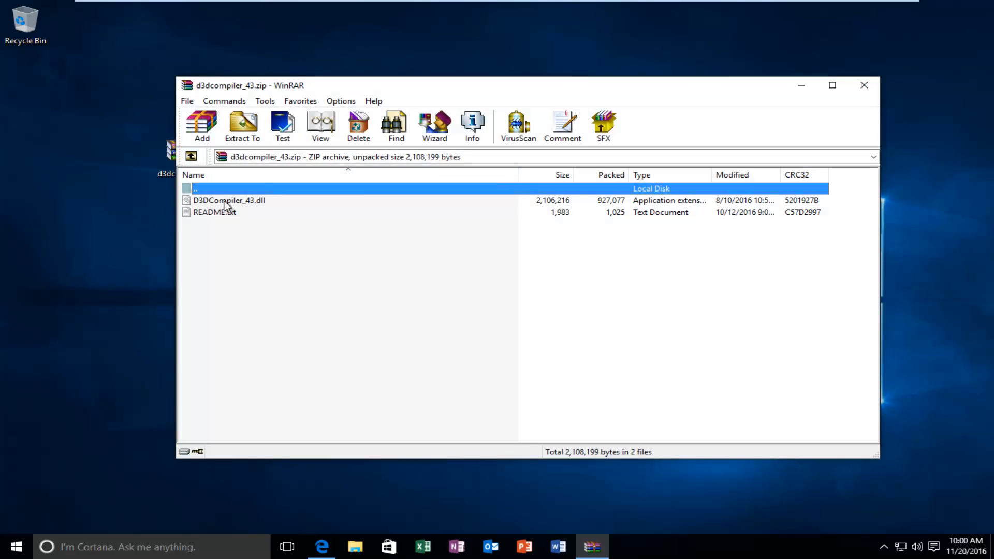
{"action": "left_click", "coordinate": [228, 201]}
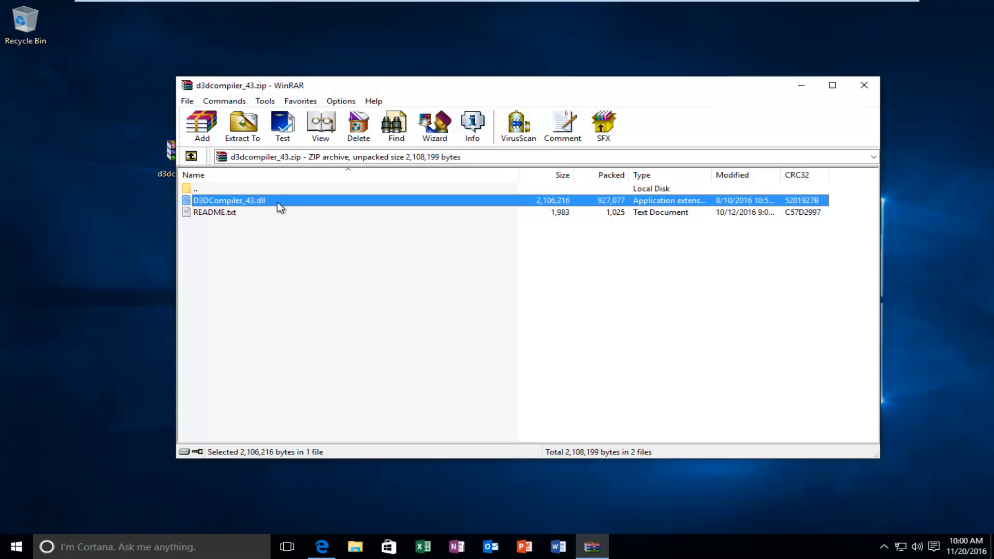
{"action": "left_click_drag", "start_coordinate": [228, 200], "coordinate": [129, 229]}
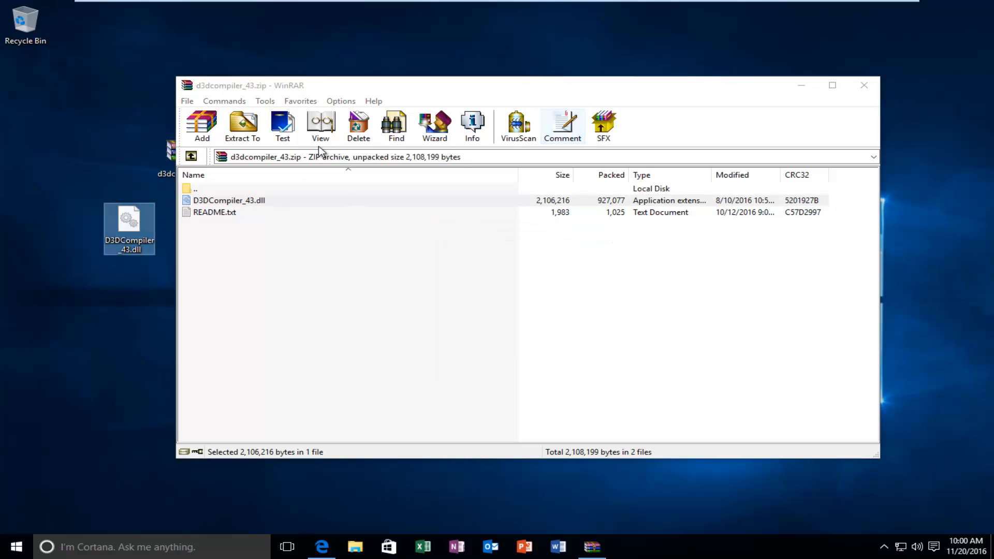
{"action": "mouse_move", "coordinate": [280, 99]}
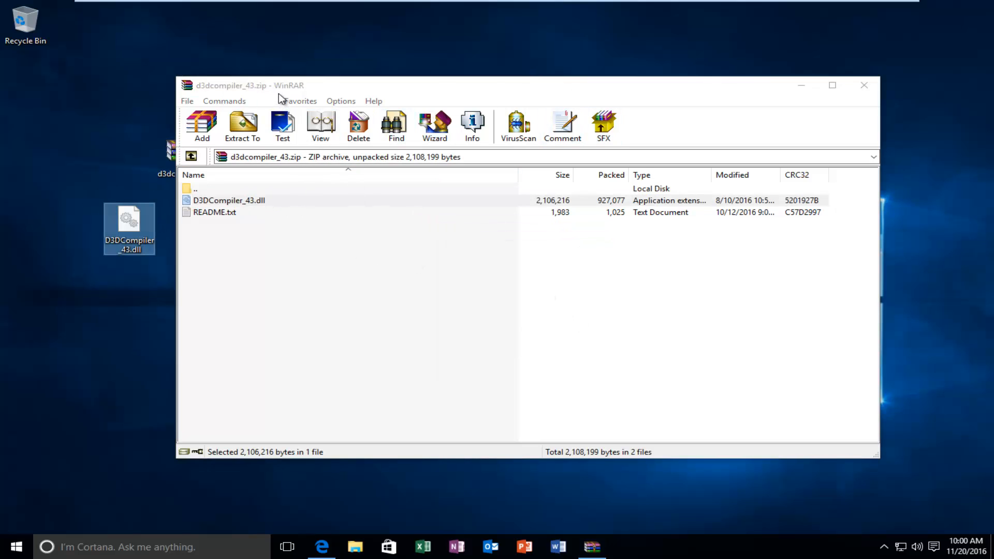
{"action": "left_click", "coordinate": [228, 199]}
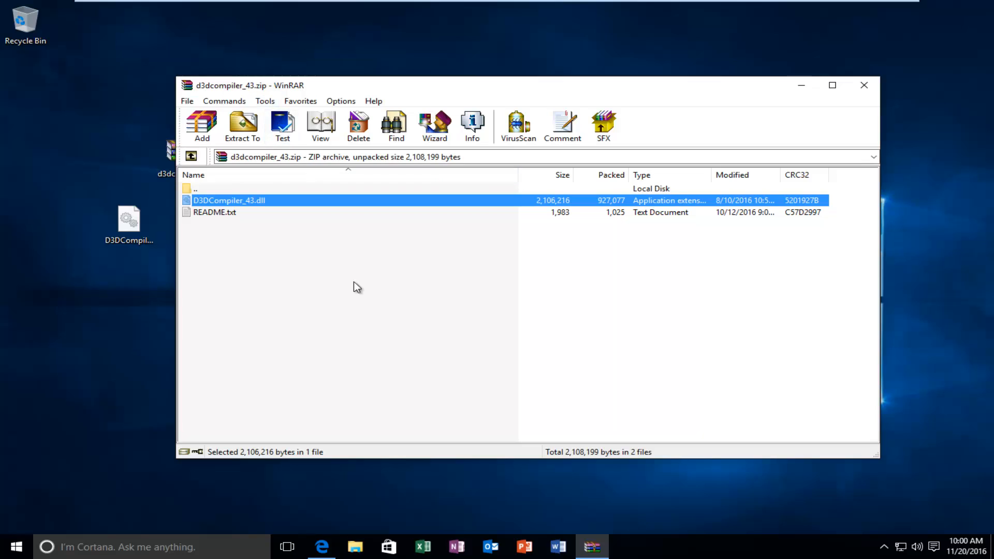
{"action": "mouse_move", "coordinate": [682, 315]}
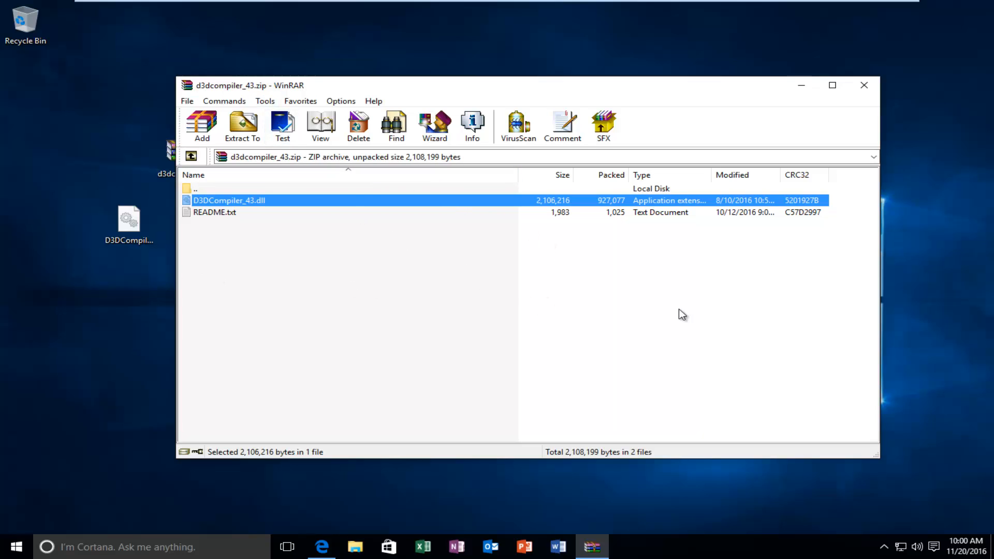
{"action": "mouse_move", "coordinate": [864, 85]}
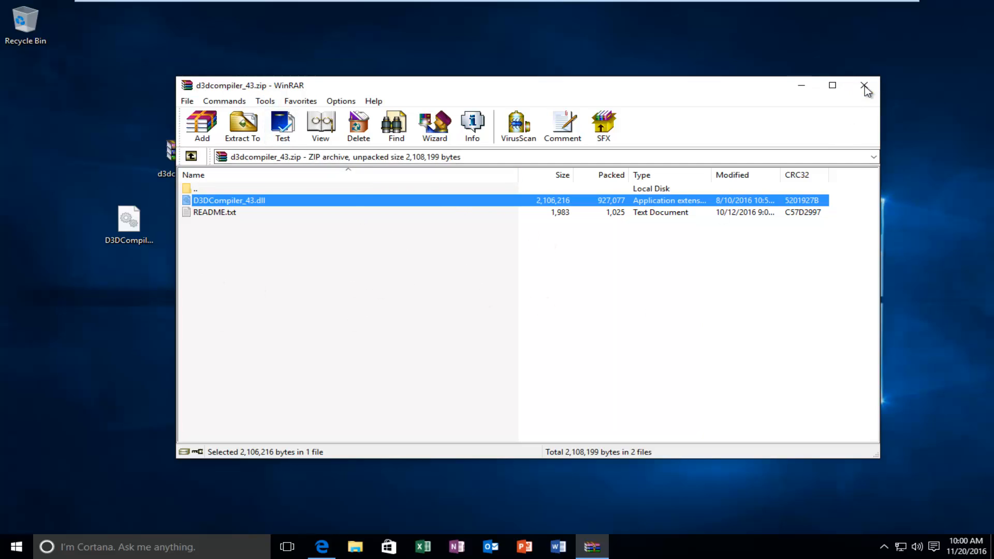
{"action": "left_click", "coordinate": [863, 85]}
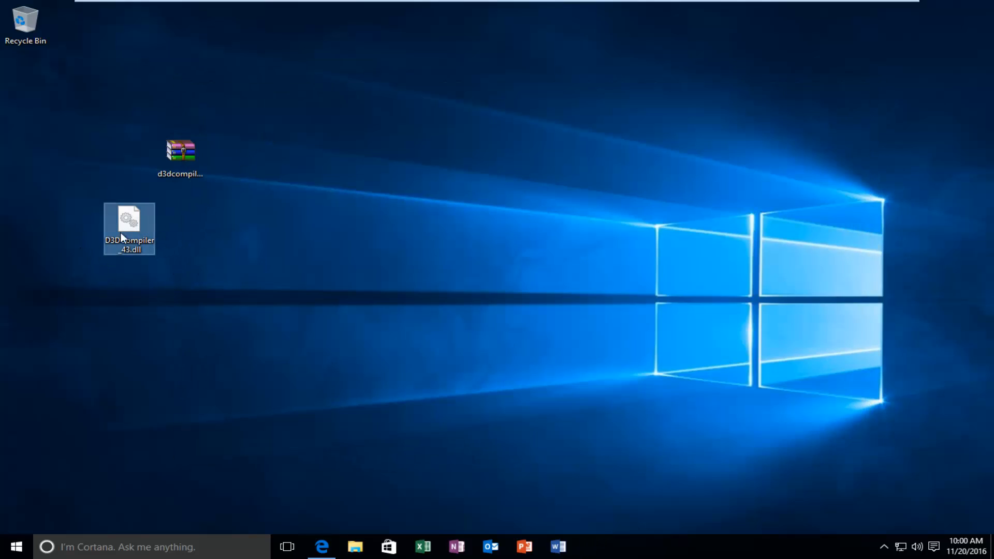
Move the d3dcompiler_43 zip icon below the Recycle Bin and launch File Explorer
{"action": "left_click_drag", "start_coordinate": [180, 150], "coordinate": [26, 85]}
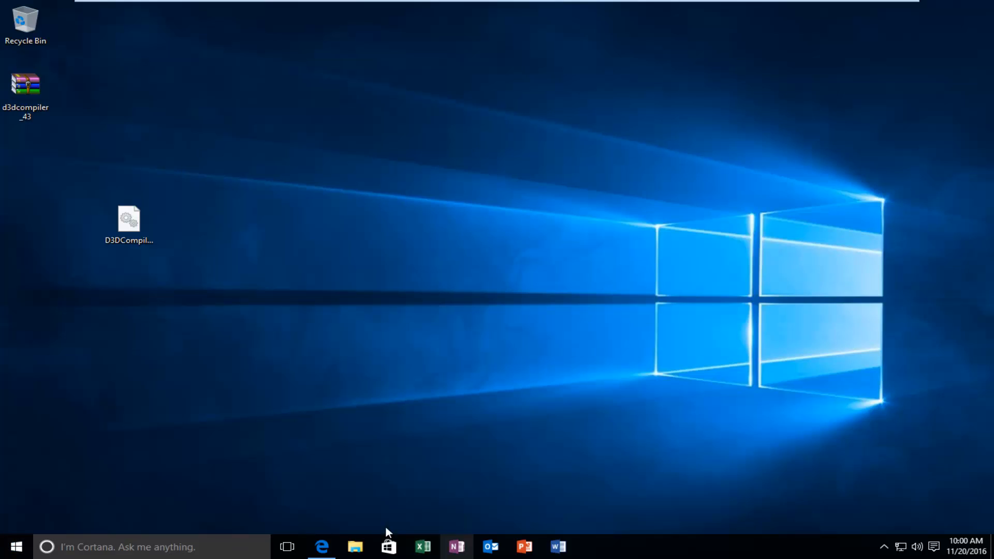
{"action": "mouse_move", "coordinate": [323, 547]}
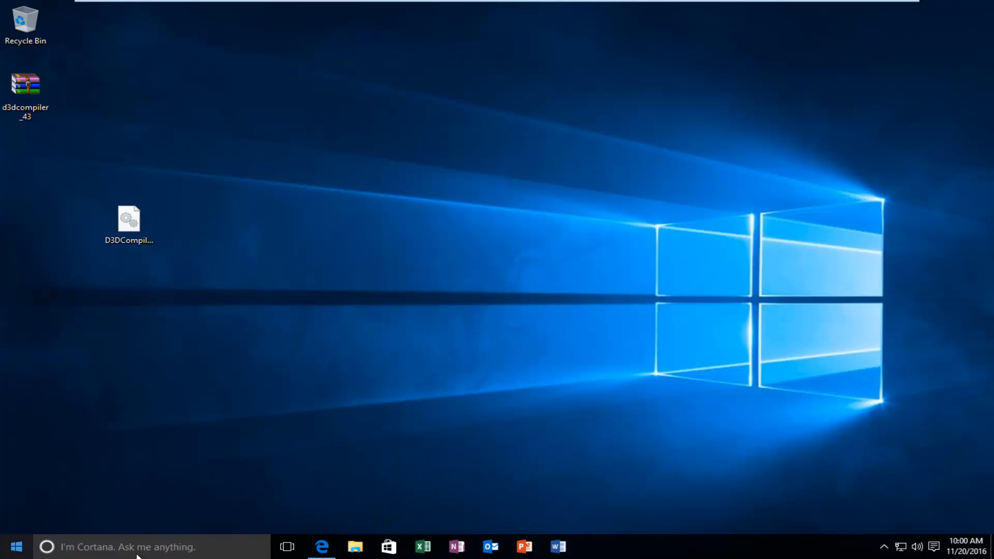
{"action": "mouse_move", "coordinate": [354, 547]}
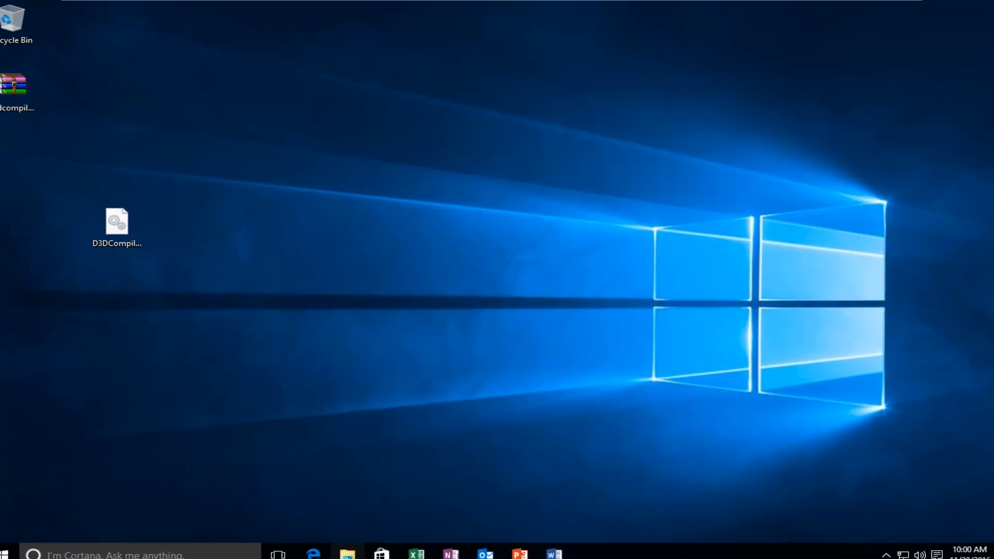
{"action": "left_click", "coordinate": [347, 554]}
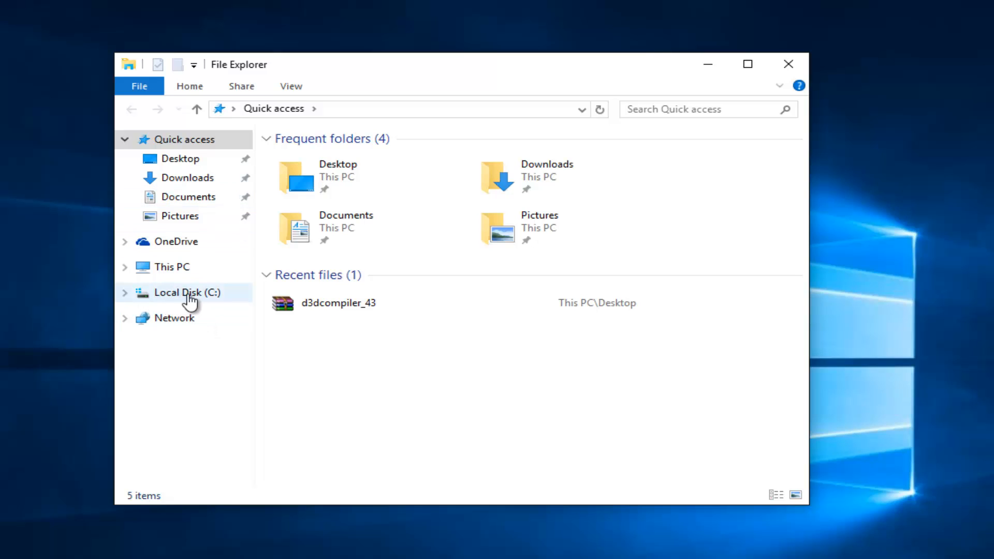
Navigate to C:\Windows\System32 in File Explorer
{"action": "left_click", "coordinate": [186, 291]}
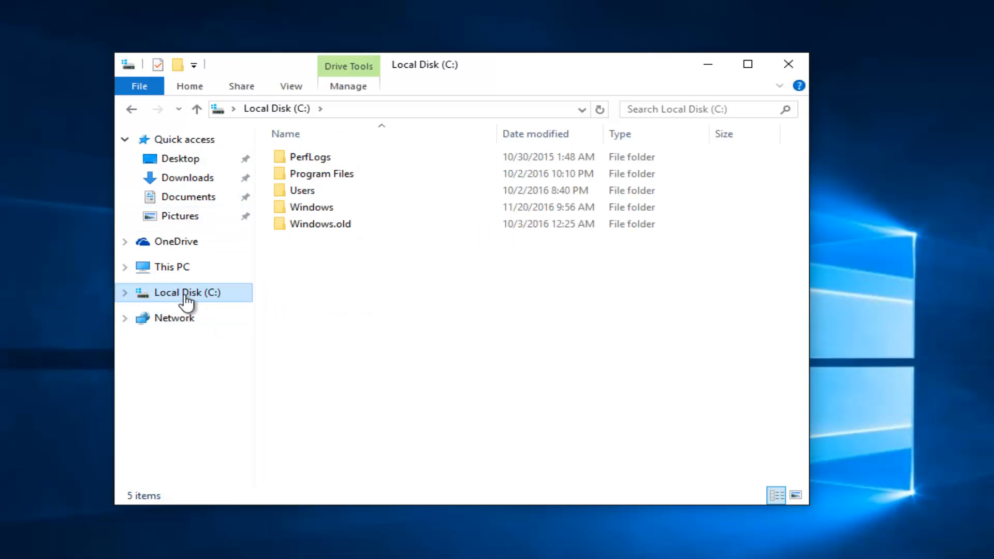
{"action": "mouse_move", "coordinate": [298, 254]}
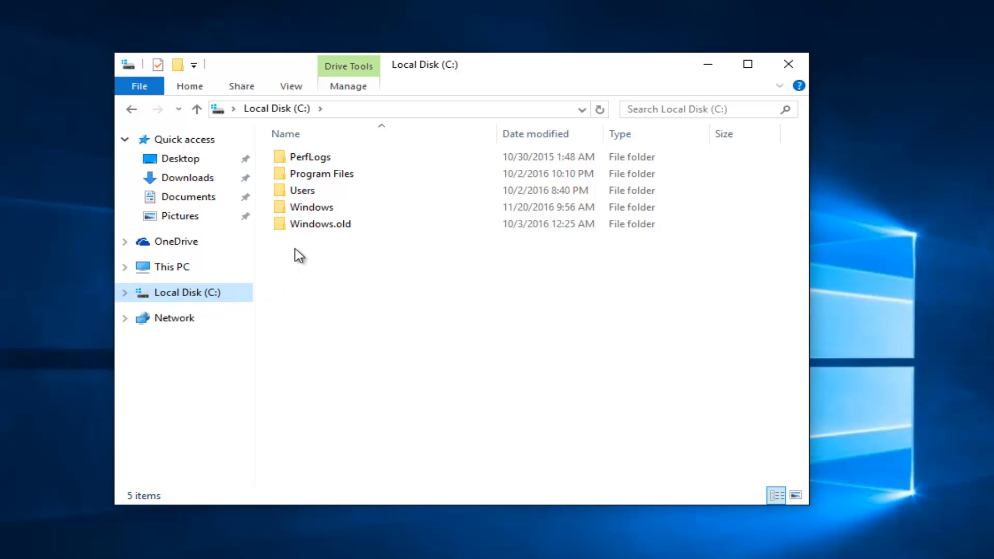
{"action": "double_click", "coordinate": [312, 206]}
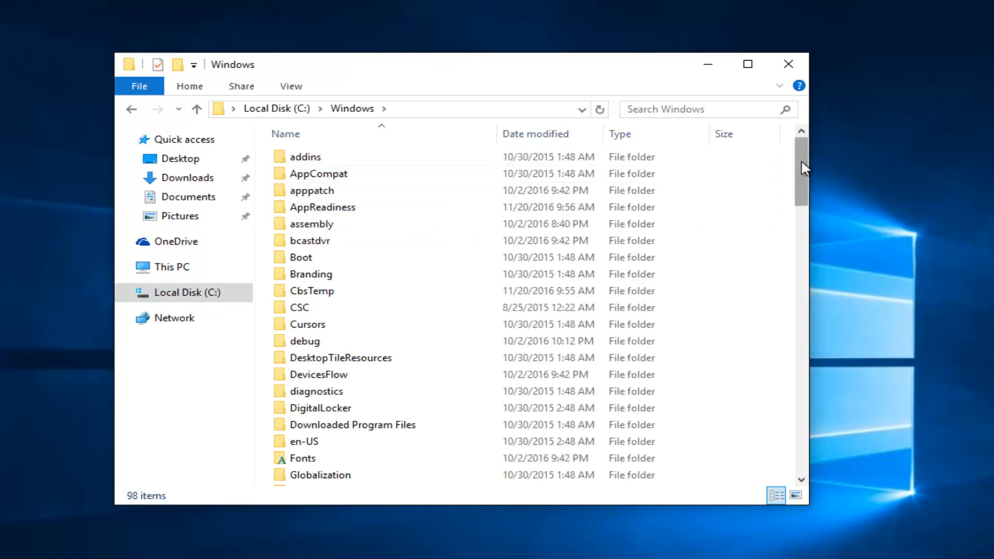
{"action": "scroll", "scroll_direction": "down", "scroll_amount": 3}
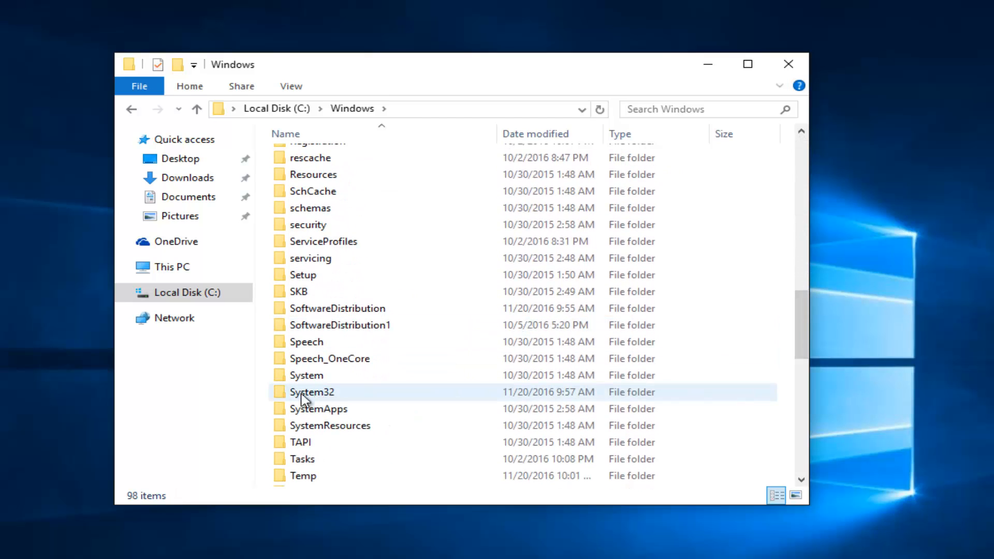
{"action": "double_click", "coordinate": [311, 392]}
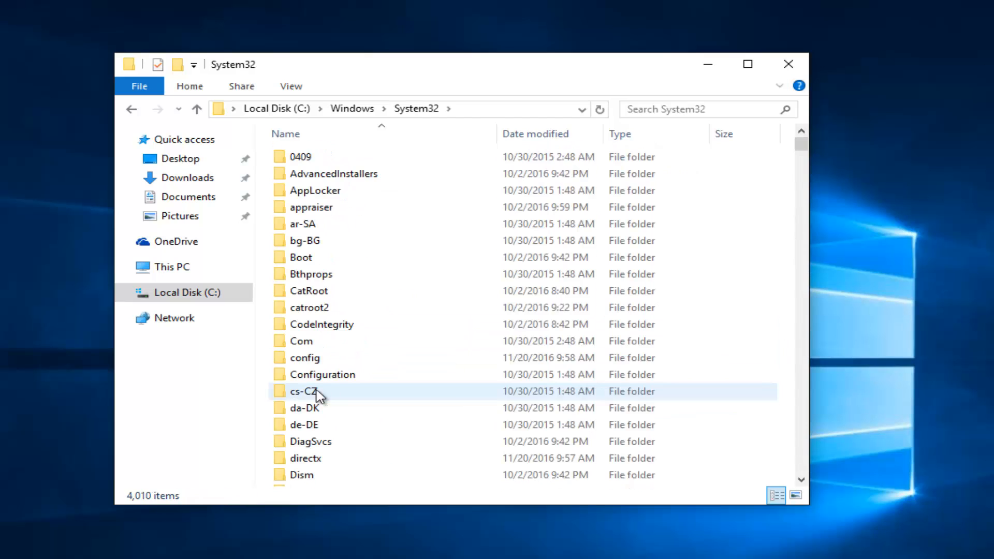
{"action": "scroll", "scroll_direction": "down", "scroll_amount": 3}
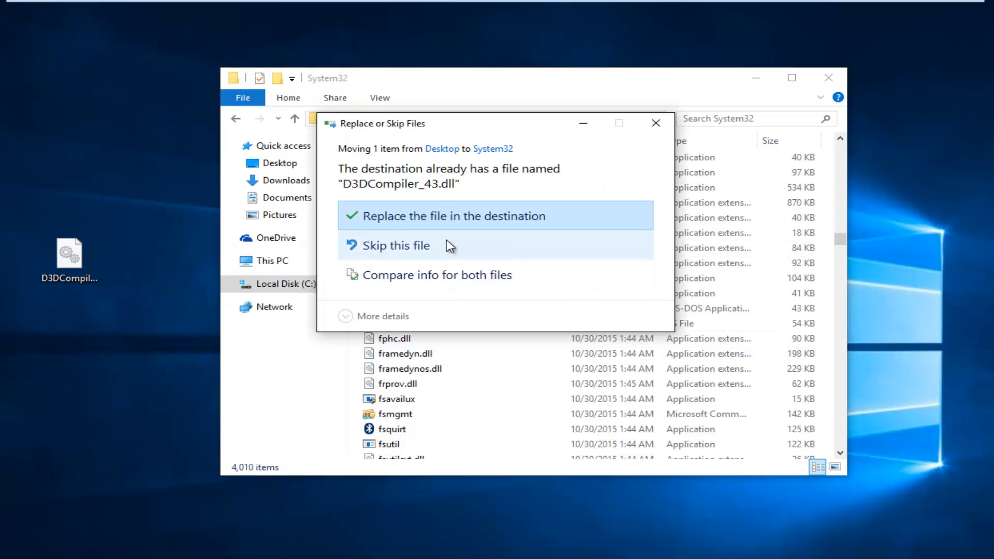
{"action": "mouse_move", "coordinate": [409, 180]}
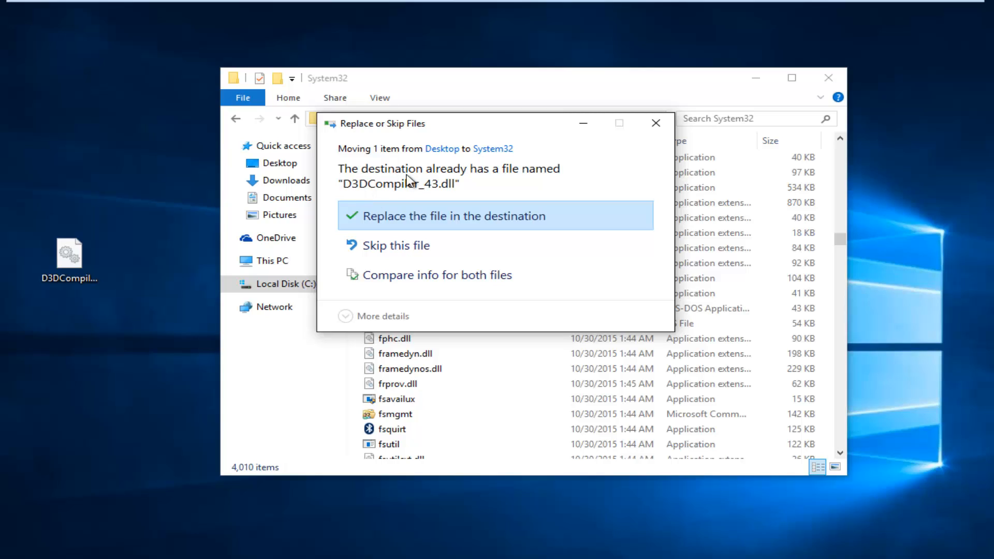
{"action": "mouse_move", "coordinate": [432, 192]}
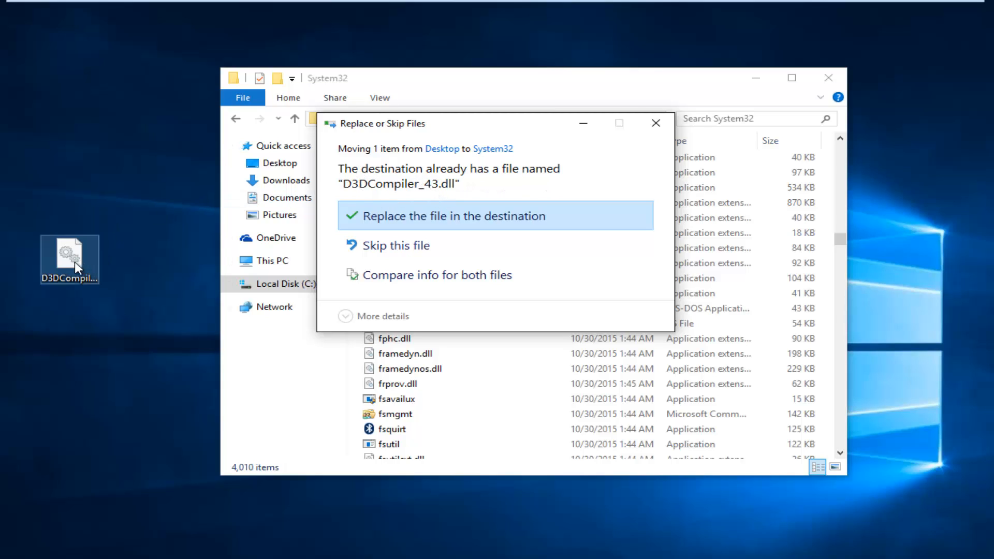
{"action": "mouse_move", "coordinate": [400, 205]}
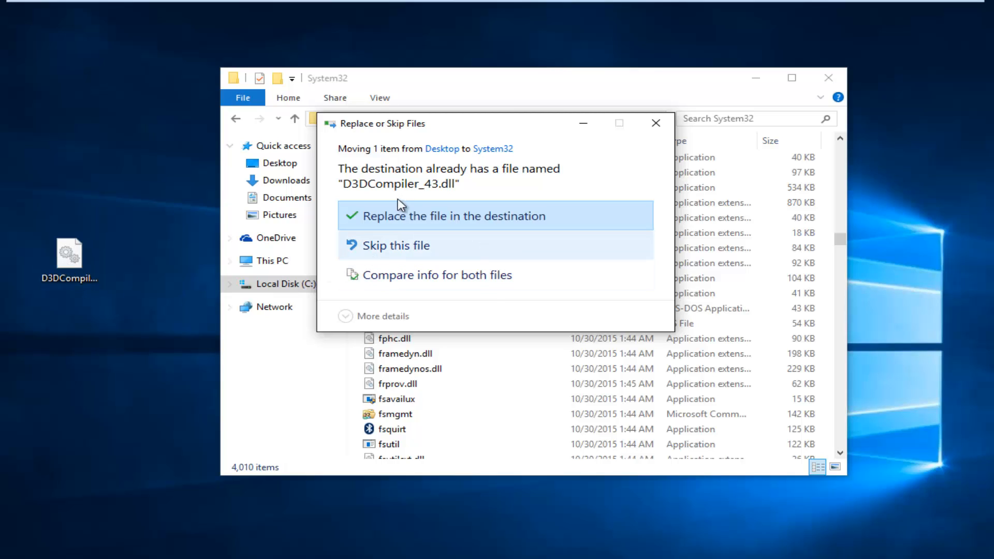
{"action": "mouse_move", "coordinate": [393, 176]}
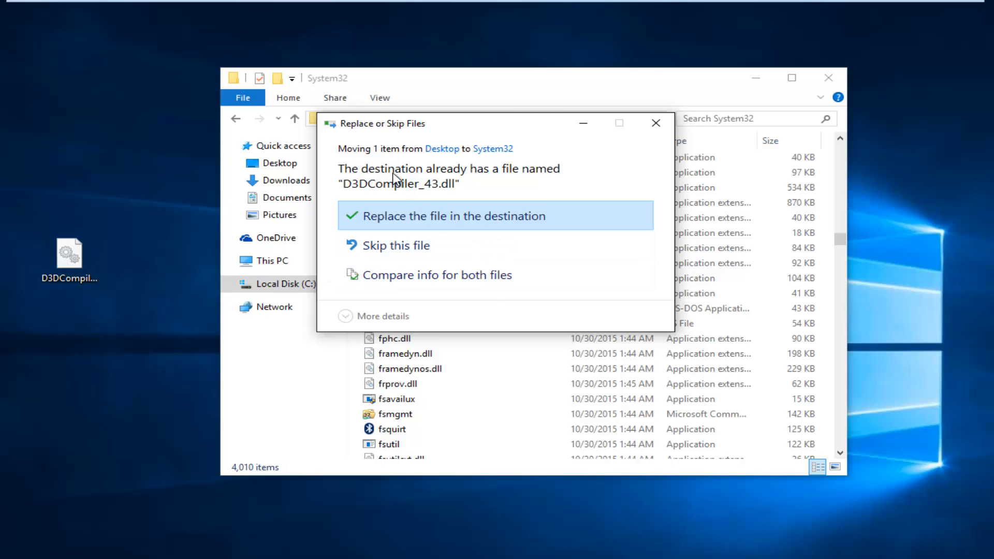
{"action": "mouse_move", "coordinate": [742, 360]}
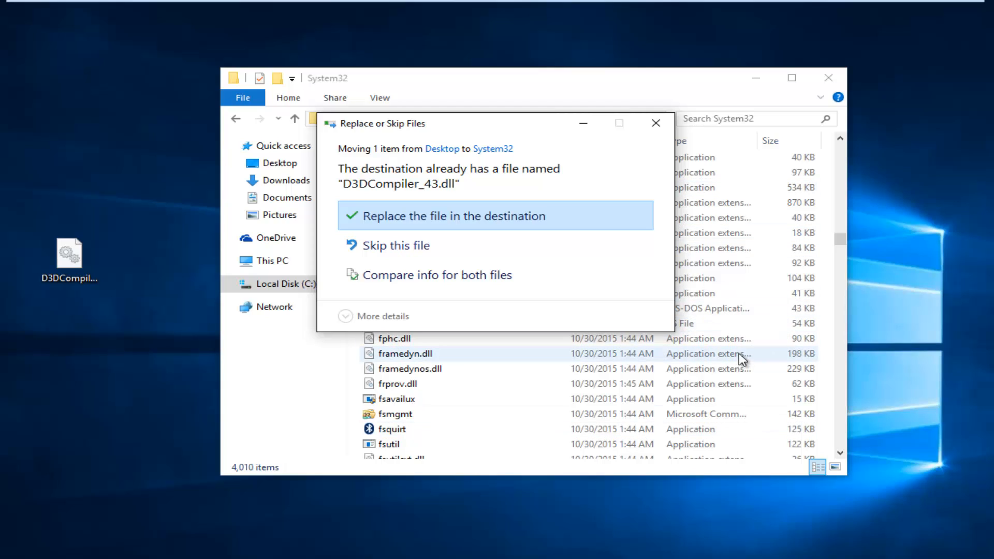
{"action": "mouse_move", "coordinate": [323, 212]}
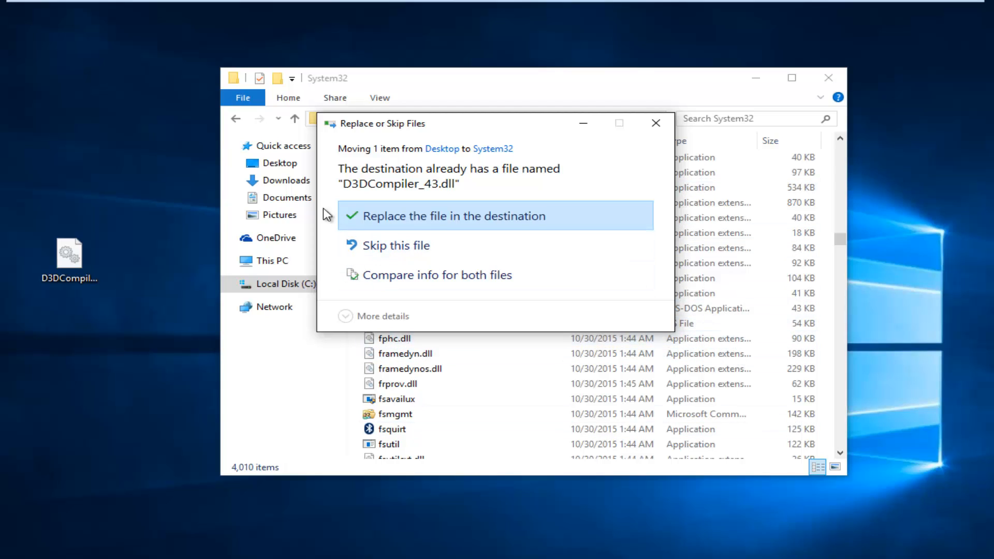
{"action": "mouse_move", "coordinate": [447, 219]}
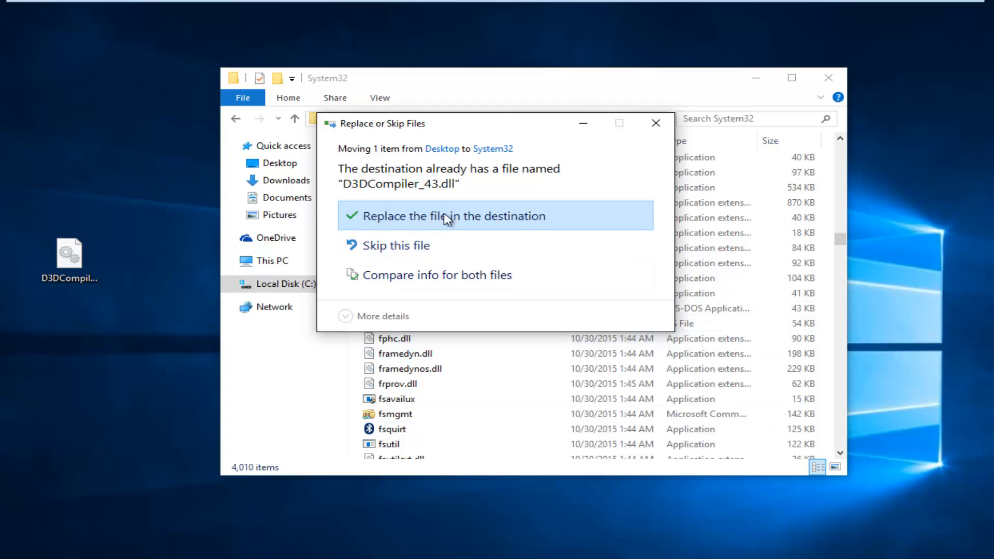
Replace the existing D3DCompiler_43.dll in System32 and grant administrator permission
{"action": "left_click", "coordinate": [452, 215]}
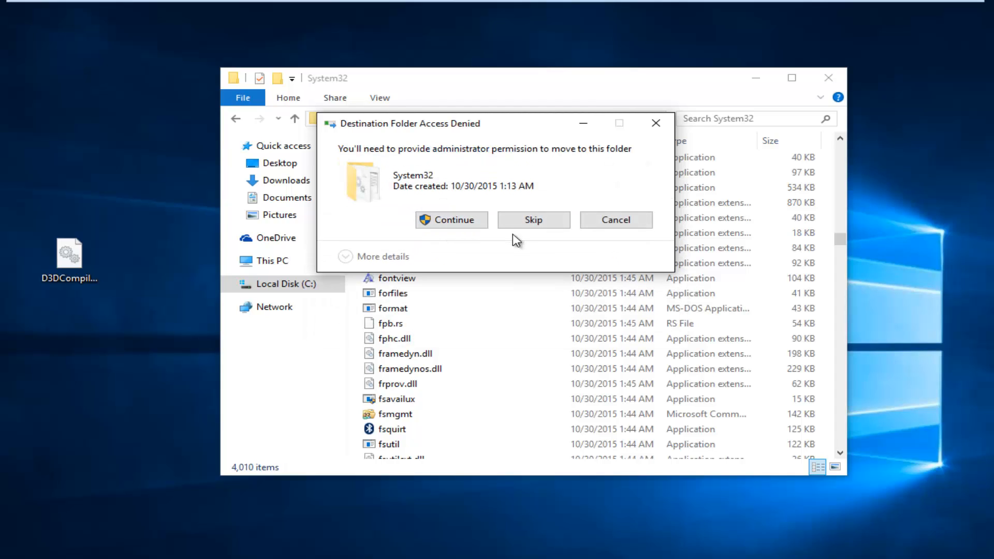
{"action": "mouse_move", "coordinate": [450, 220]}
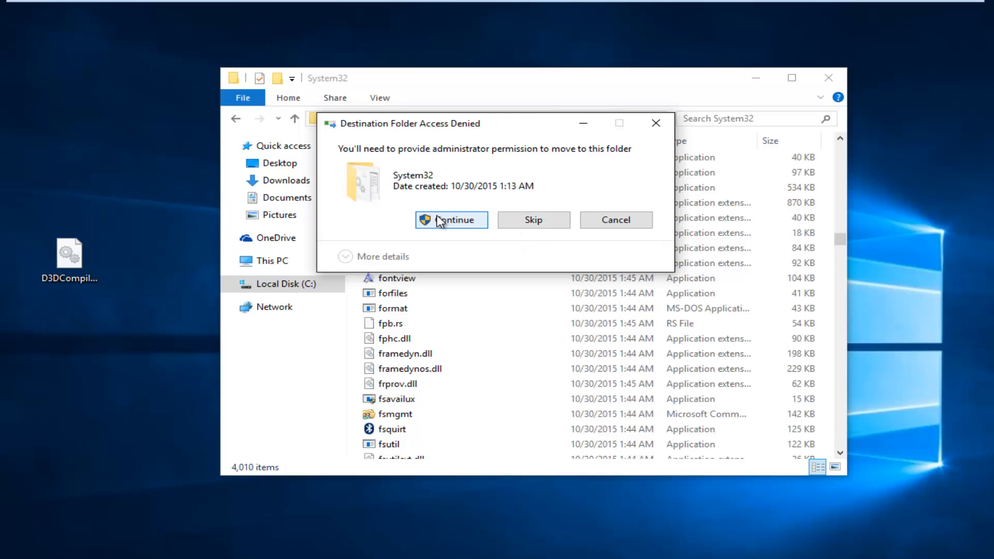
{"action": "left_click", "coordinate": [452, 220]}
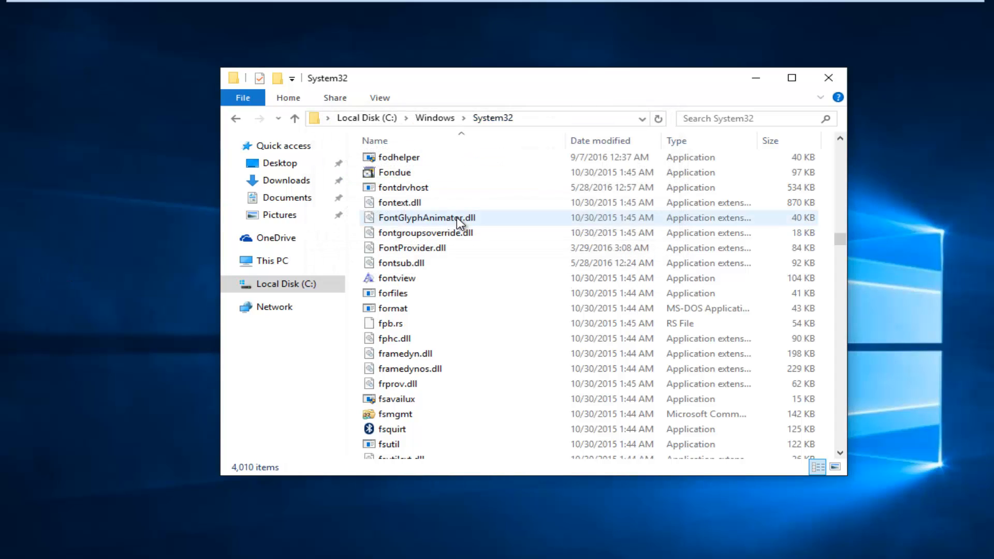
{"action": "mouse_move", "coordinate": [458, 222]}
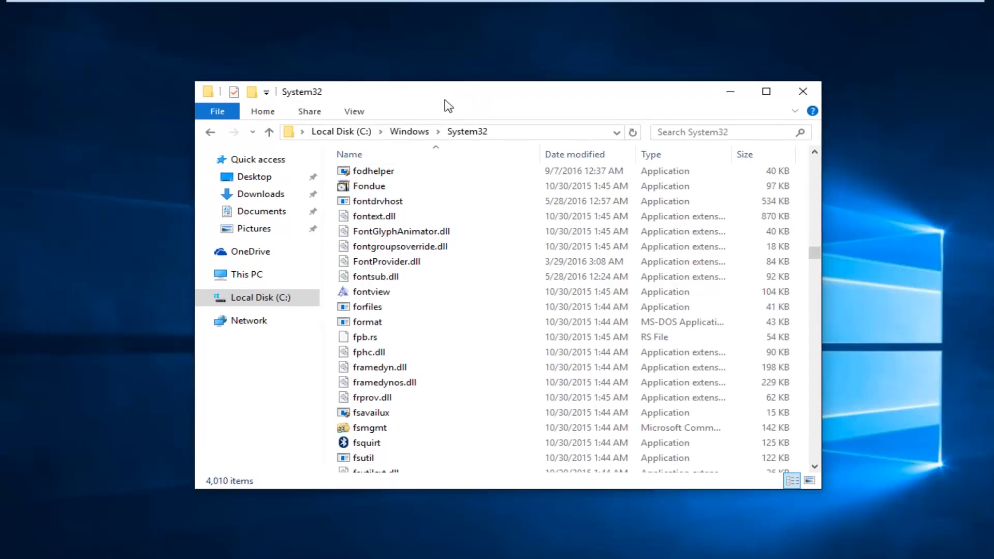
{"action": "left_click_drag", "start_coordinate": [446, 91], "coordinate": [446, 83]}
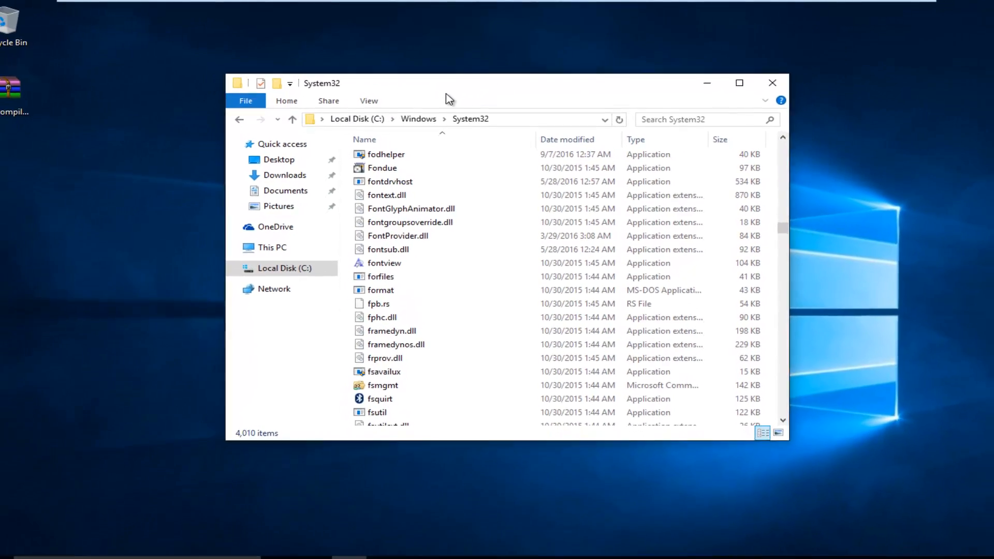